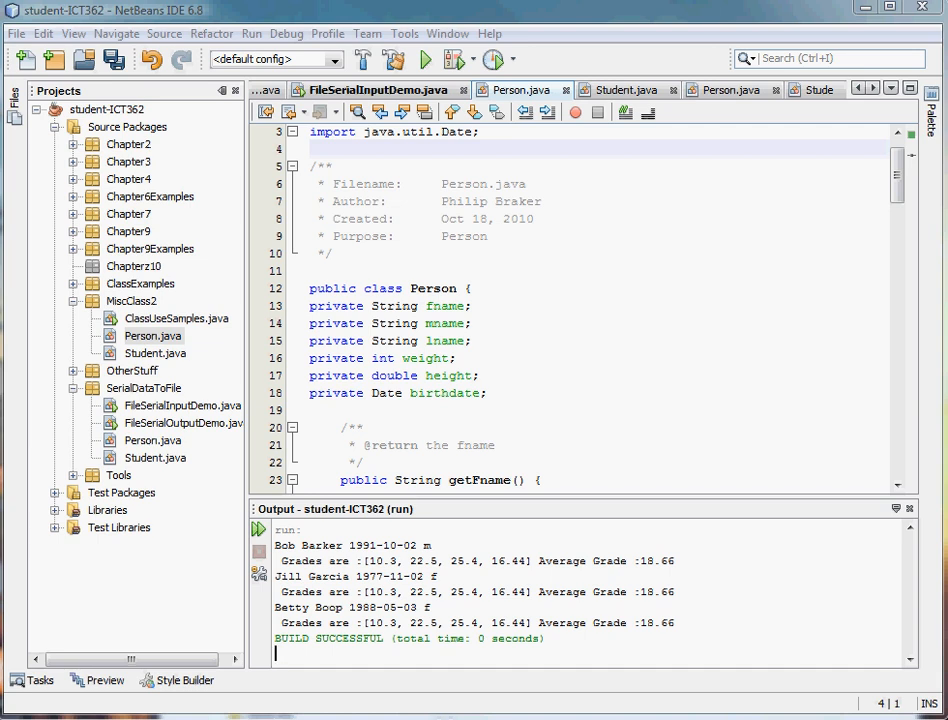
mouse_move(678, 374)
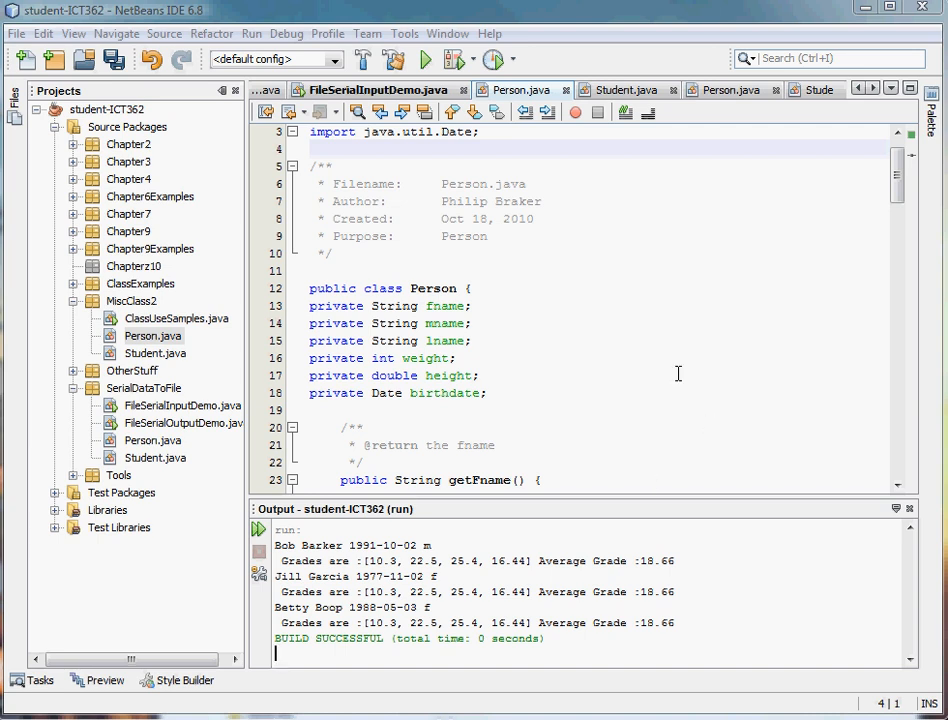
mouse_move(480, 306)
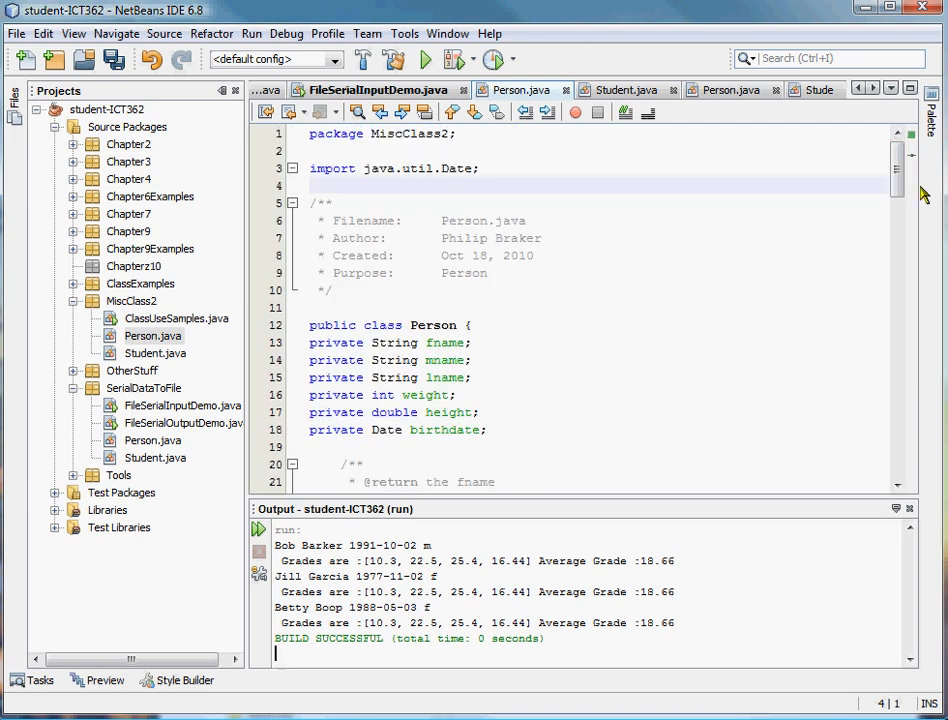
mouse_move(136, 364)
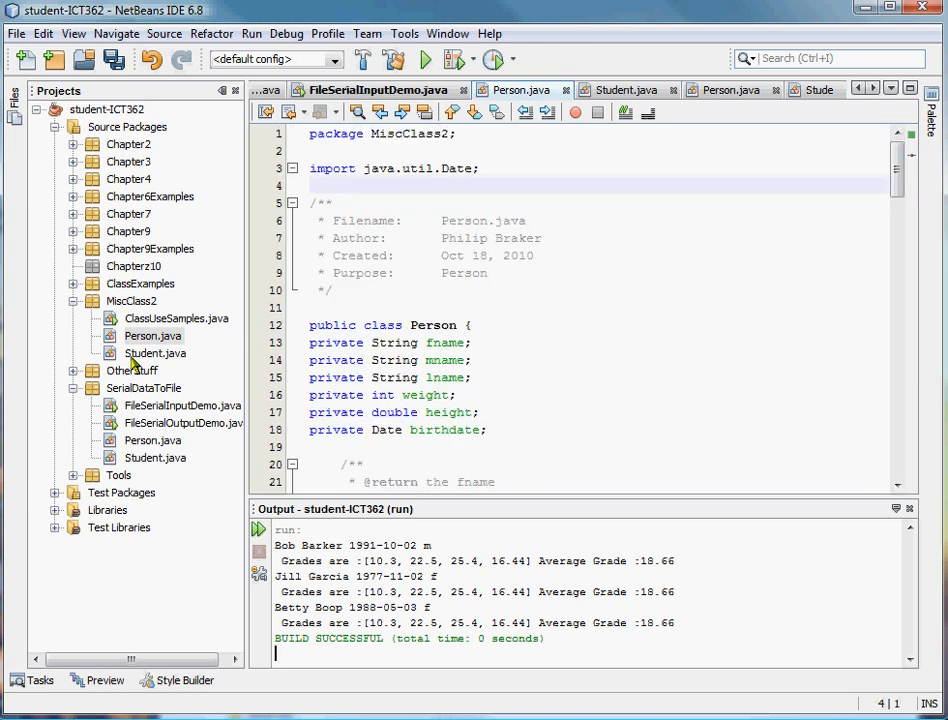
Review Student.java in MiscClass2 with its grades array and getAvgGrade method.
click(624, 88)
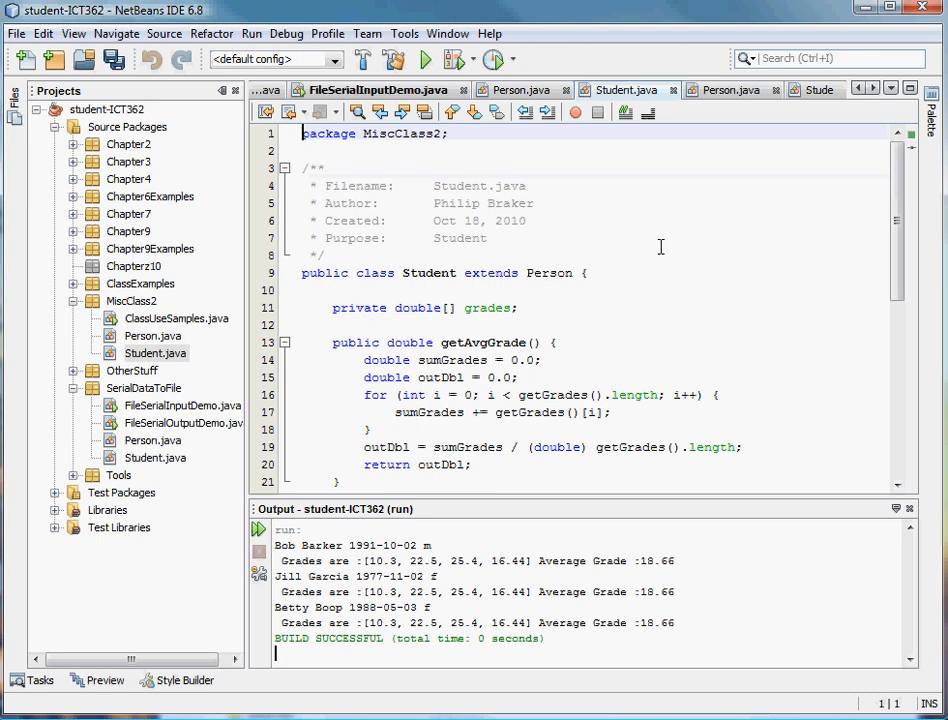
mouse_move(620, 220)
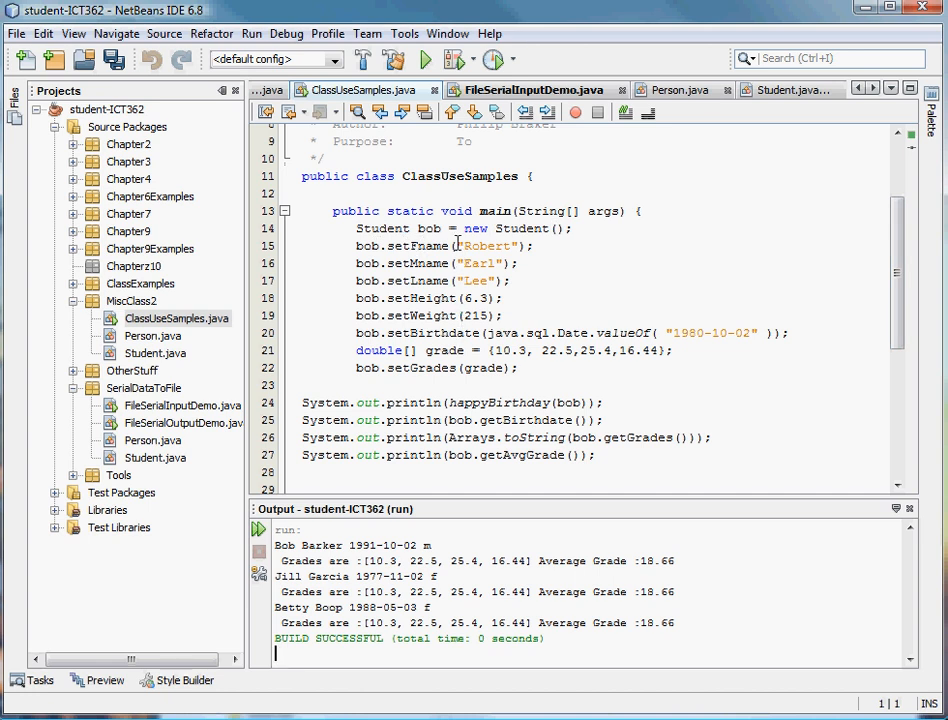
mouse_move(460, 298)
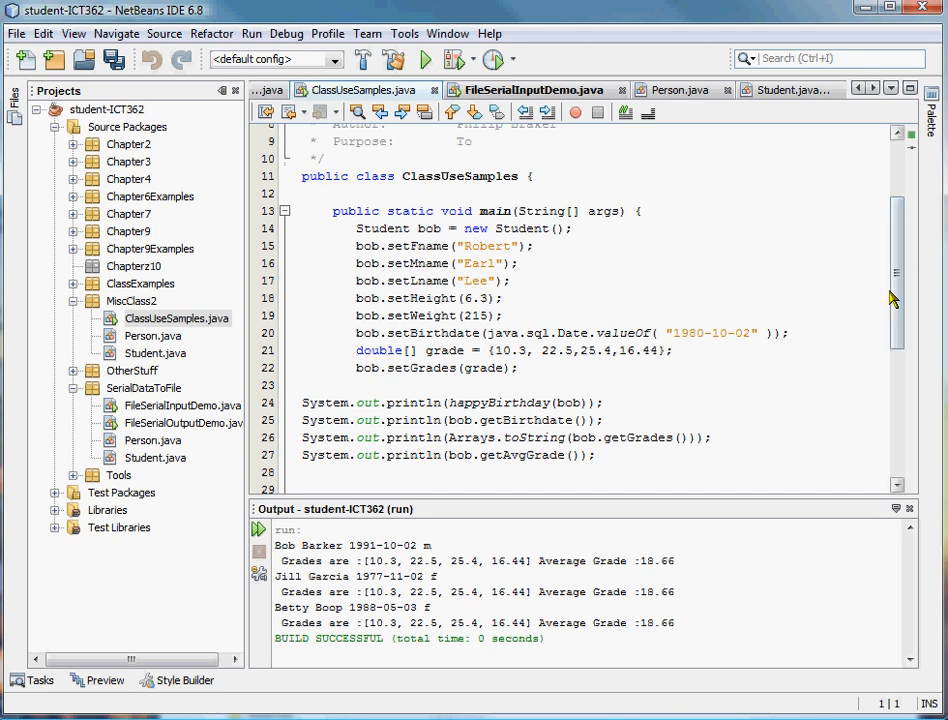
Run ClassUseSamples to print age 30, the birthdate, grades array and average 18.66.
scroll(down, 3)
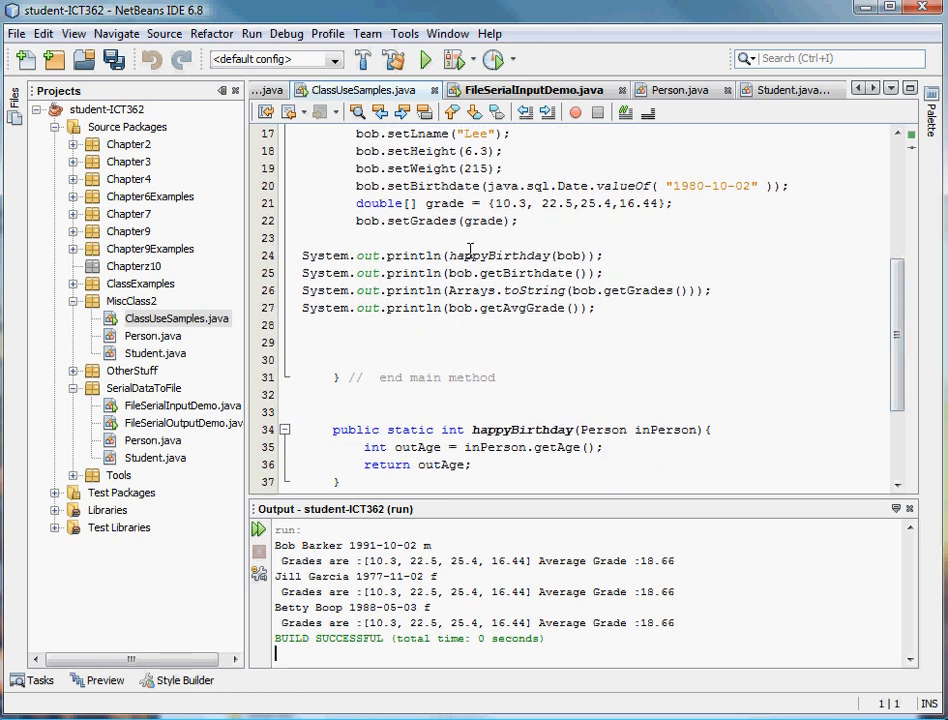
mouse_move(624, 260)
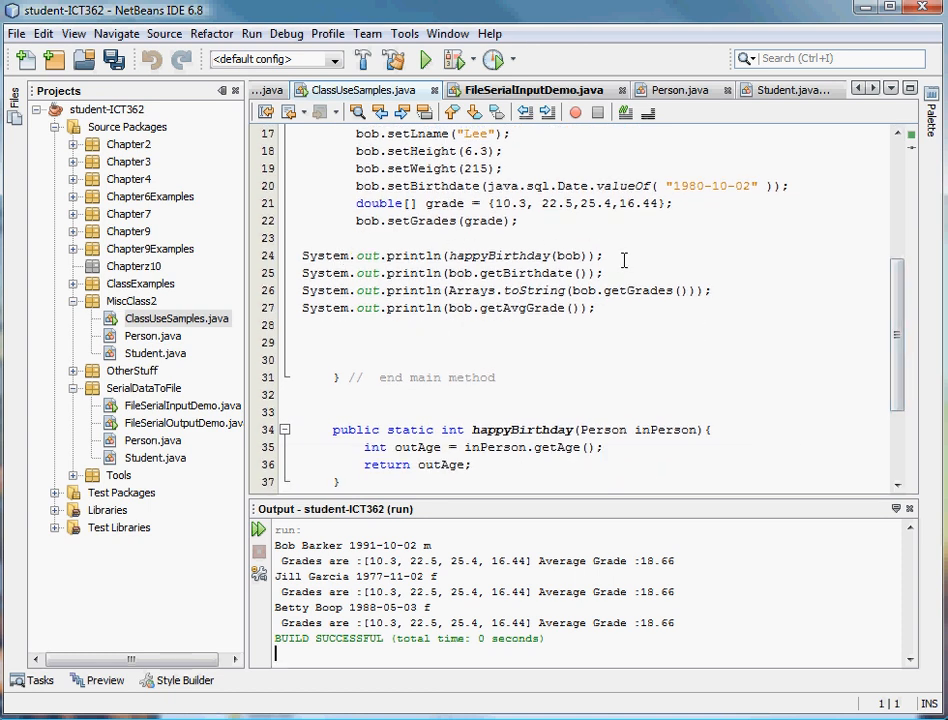
mouse_move(508, 260)
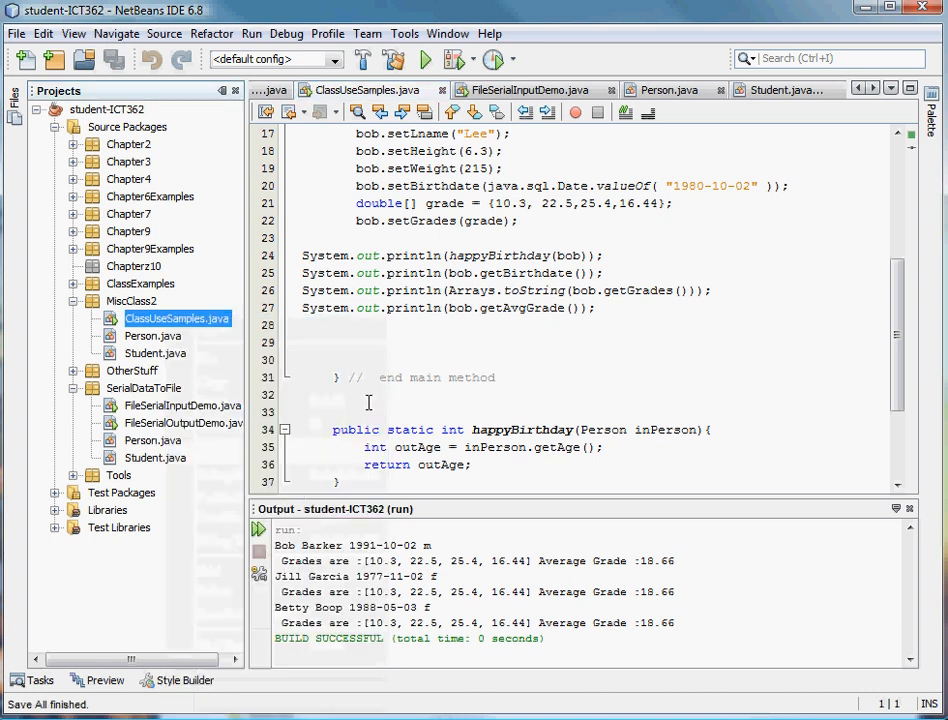
click(434, 60)
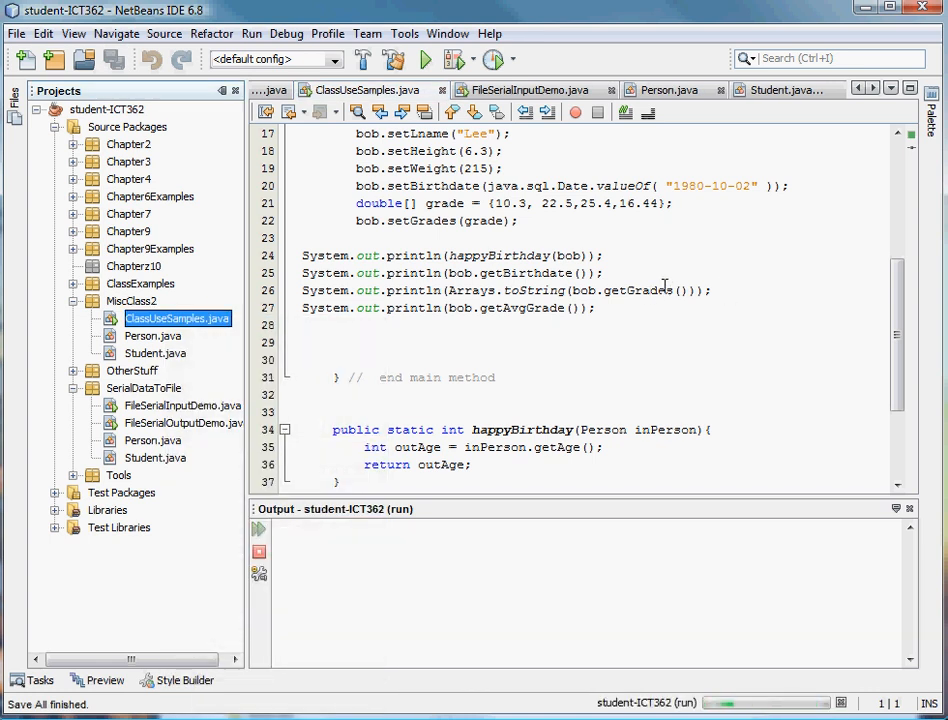
click(436, 58)
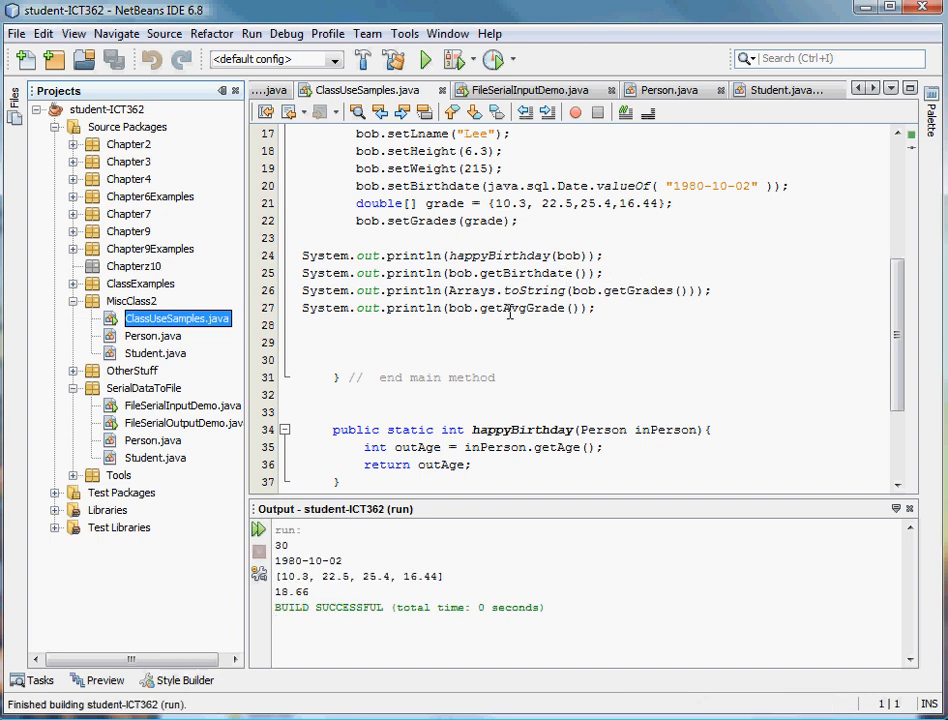
mouse_move(484, 336)
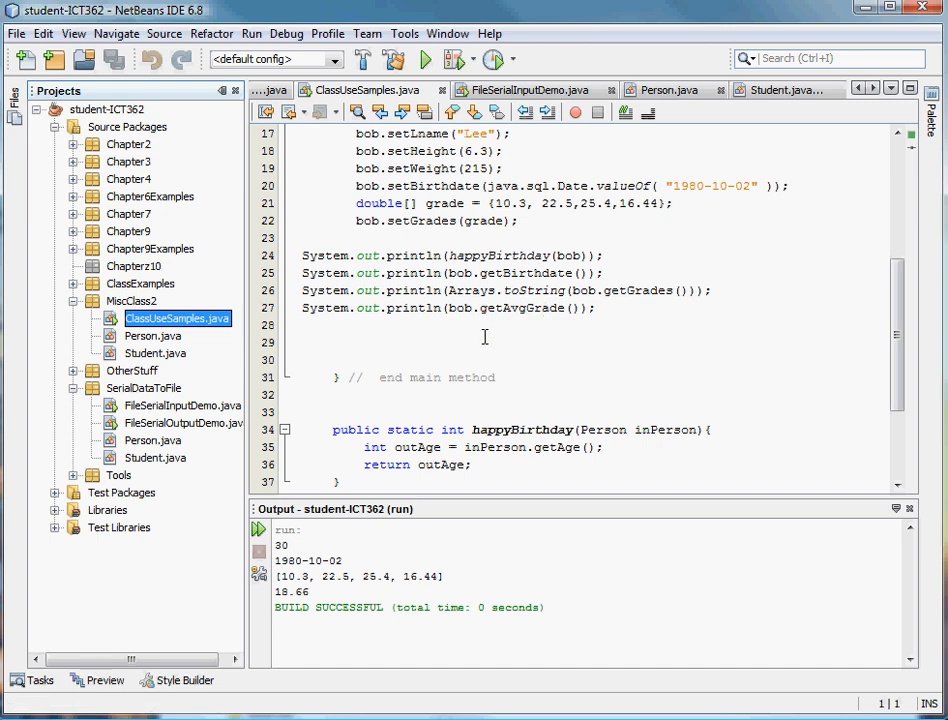
mouse_move(408, 352)
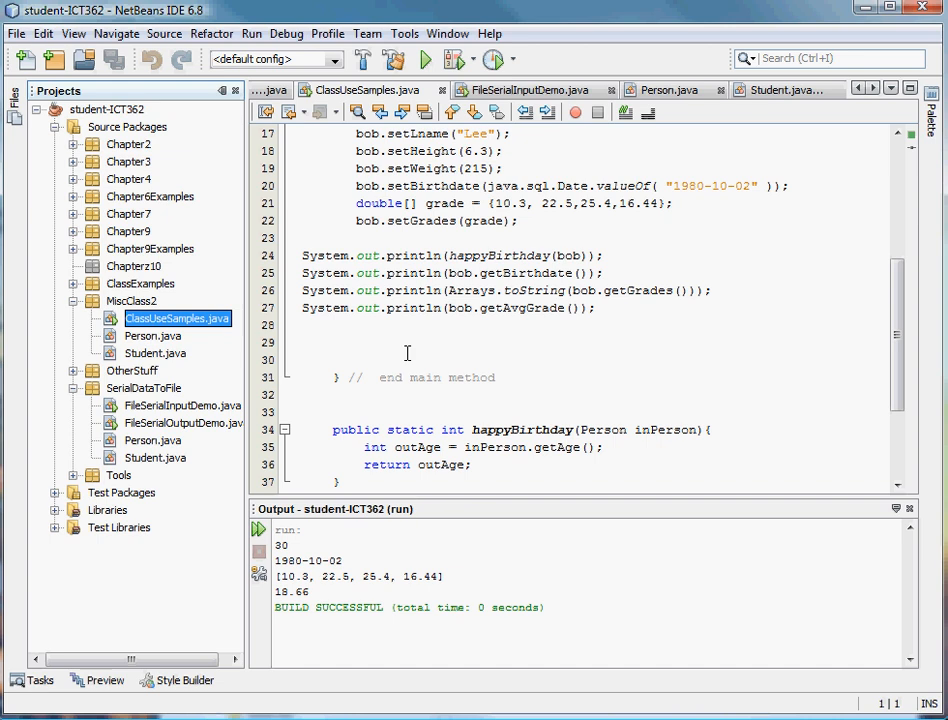
mouse_move(478, 322)
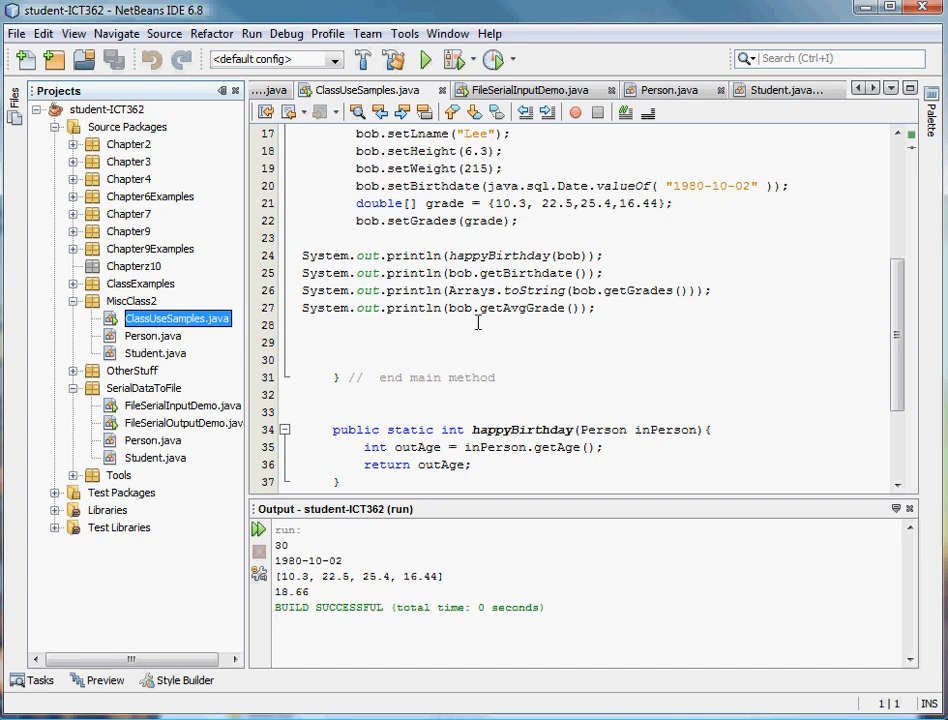
mouse_move(64, 312)
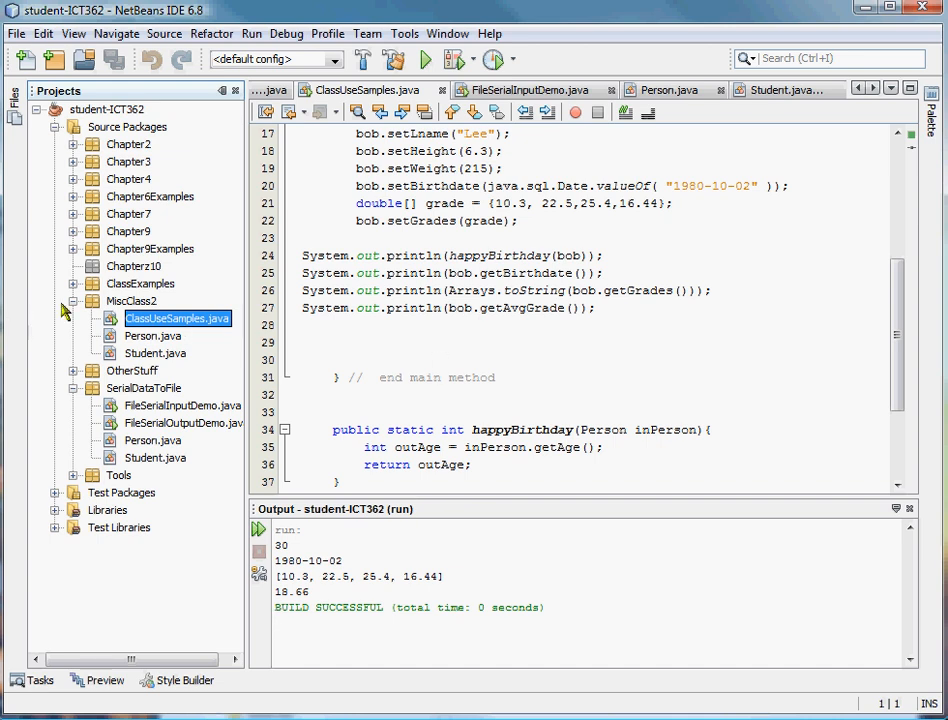
Collapse MiscClass2 and review the Serializable Student class in SerialDataToFile.
click(72, 300)
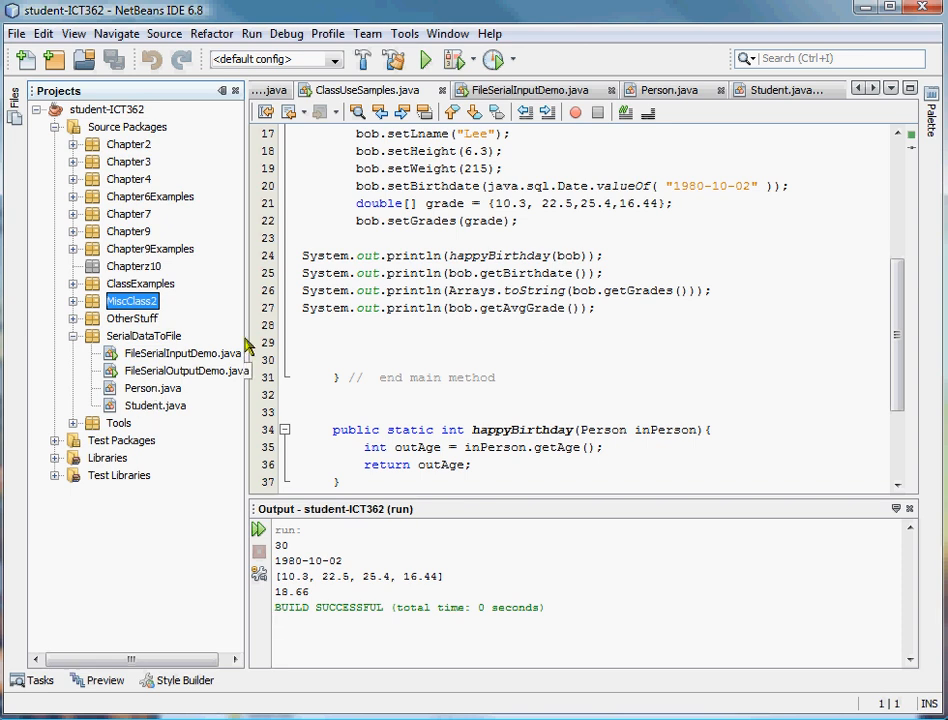
mouse_move(530, 378)
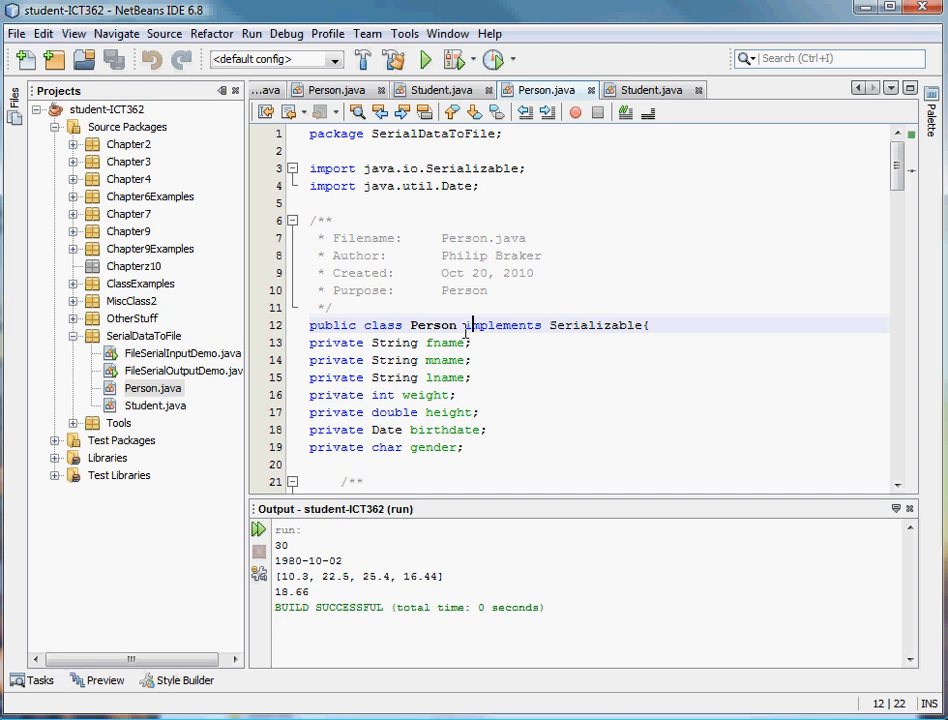
mouse_move(438, 324)
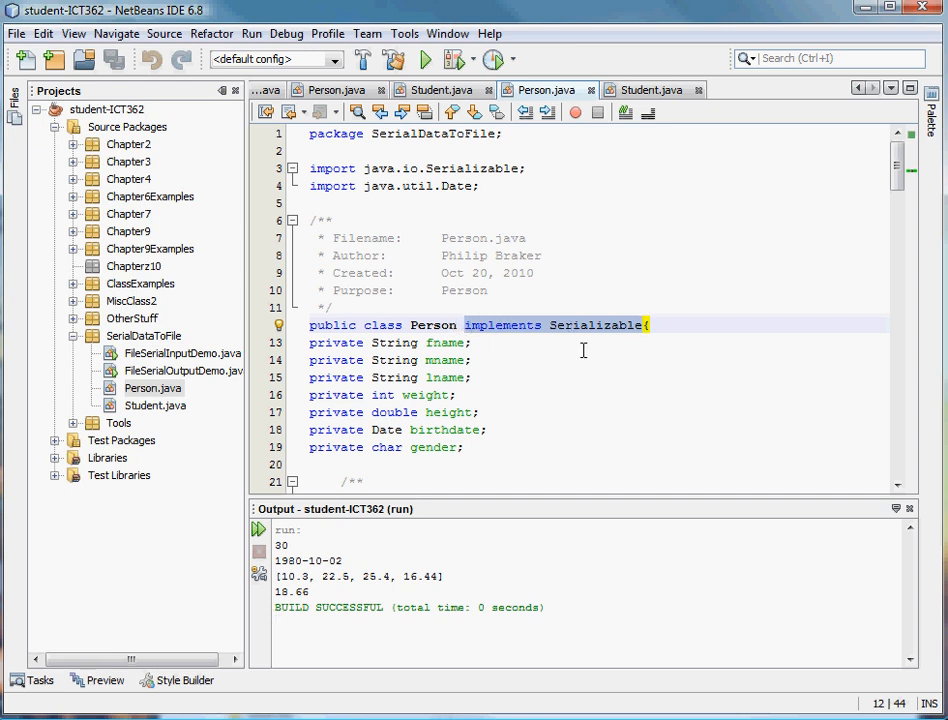
click(656, 88)
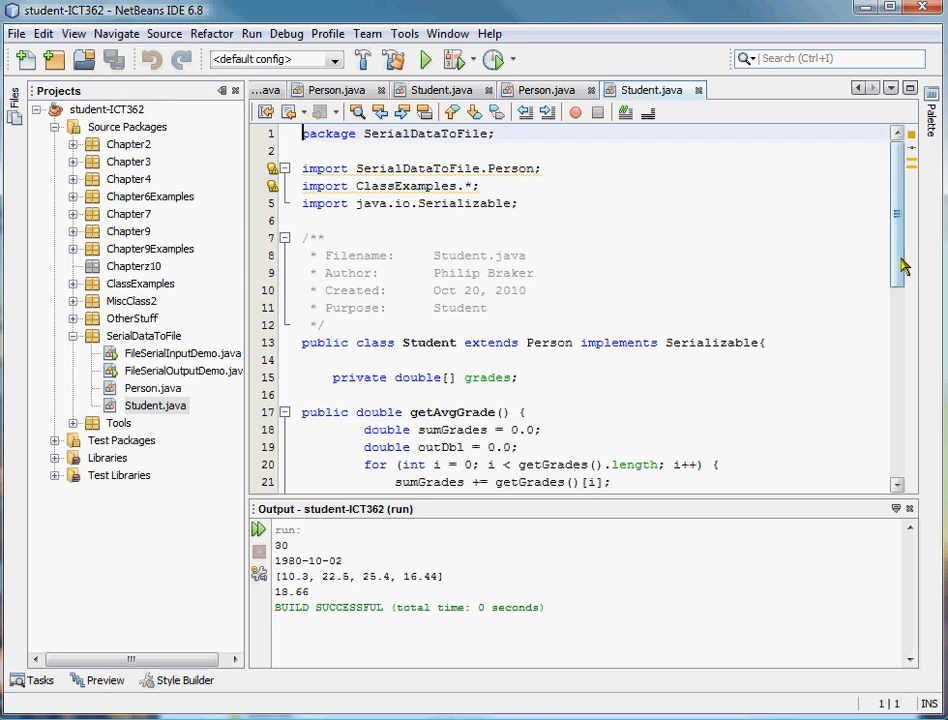
scroll(down, 3)
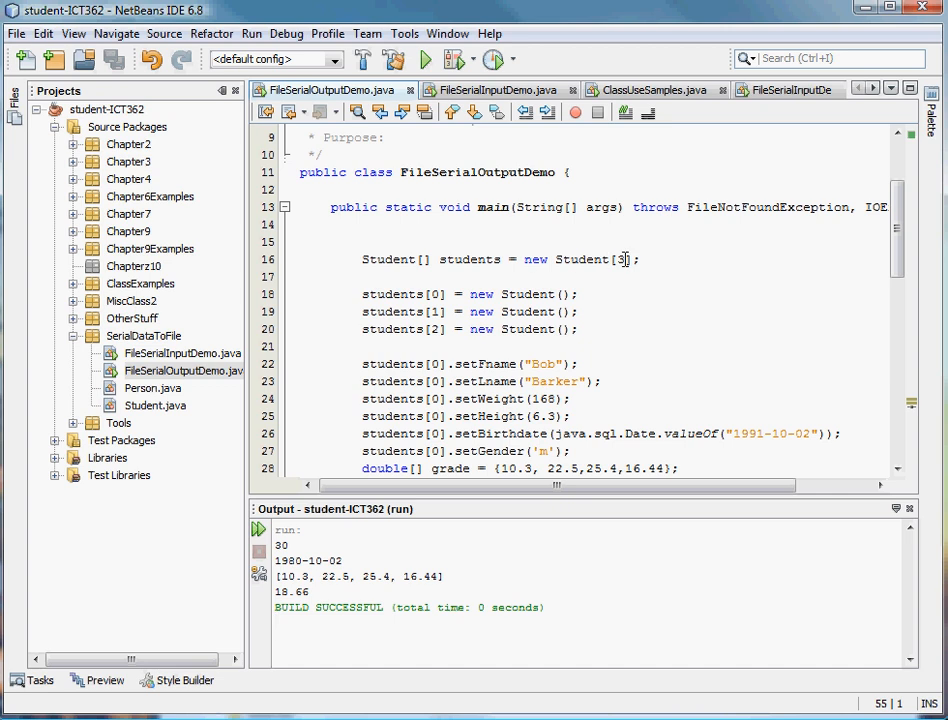
mouse_move(560, 260)
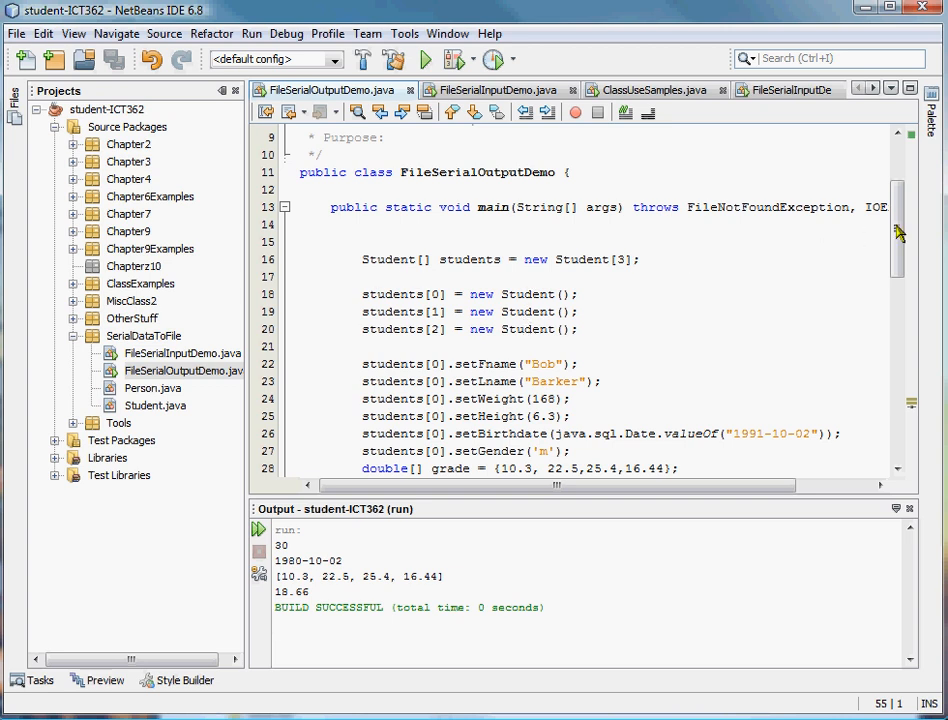
scroll(down, 3)
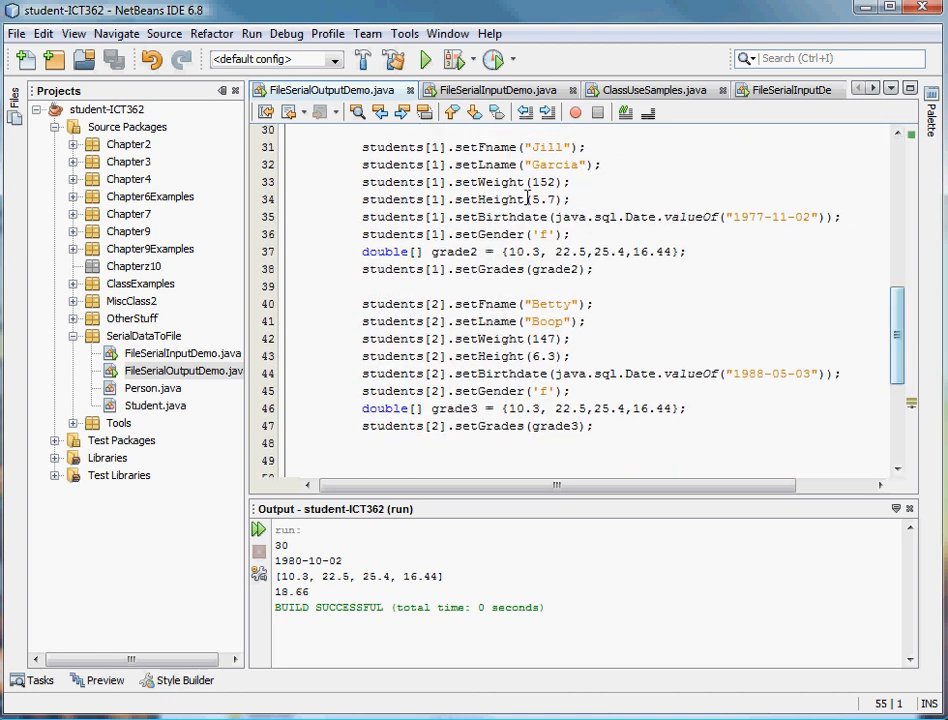
mouse_move(800, 222)
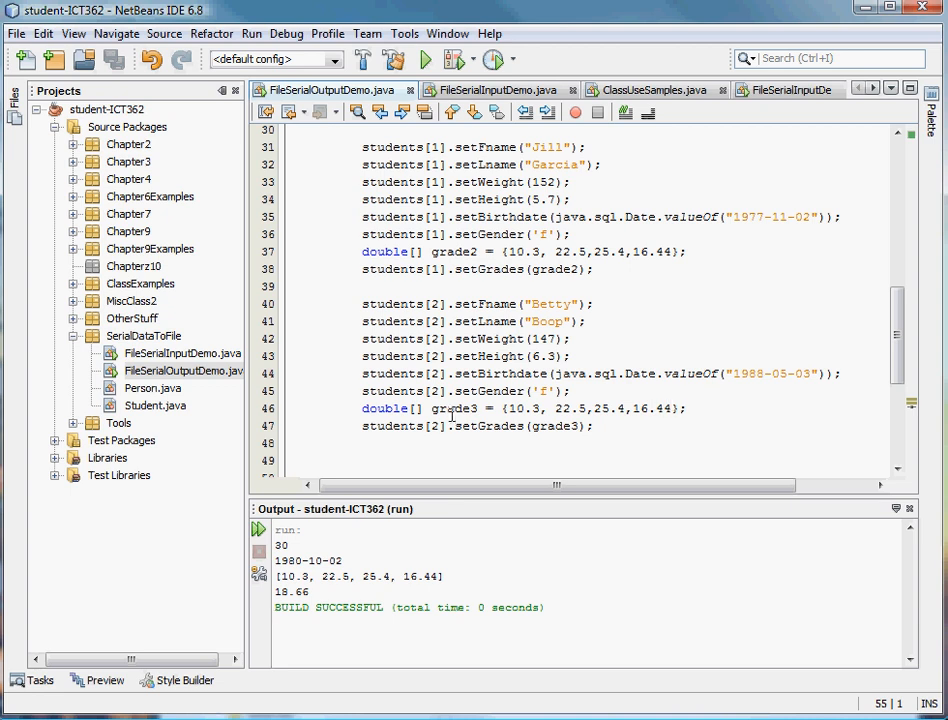
mouse_move(570, 426)
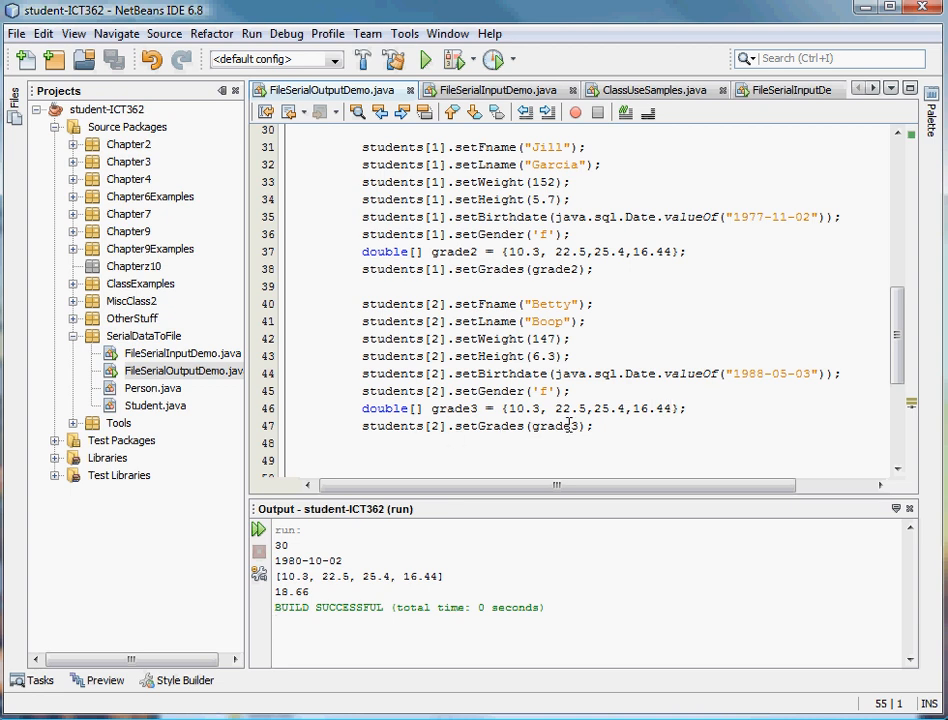
mouse_move(920, 328)
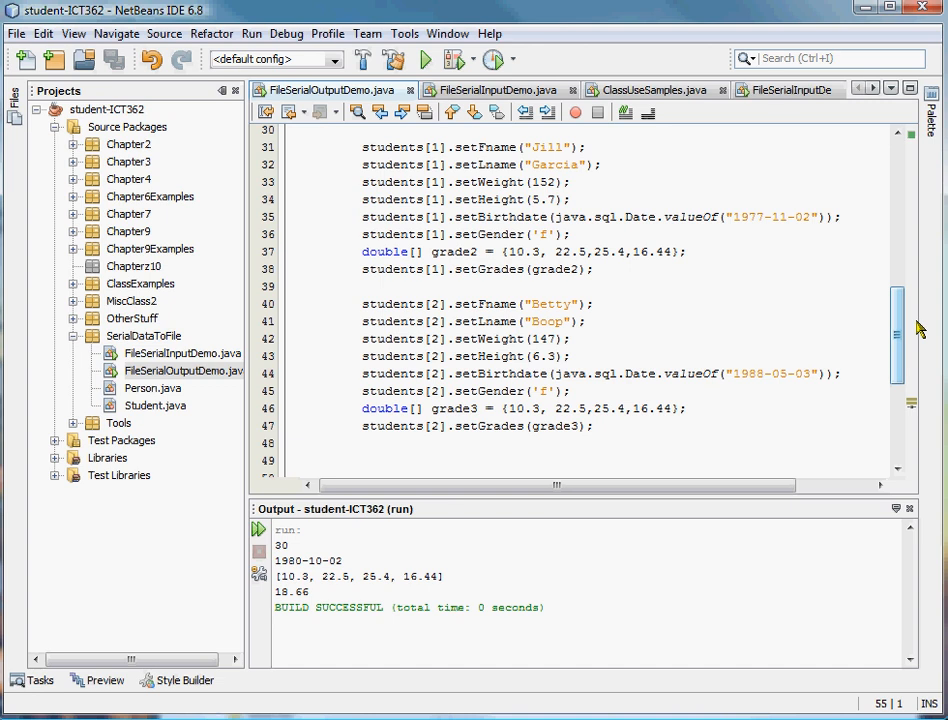
scroll(down, 3)
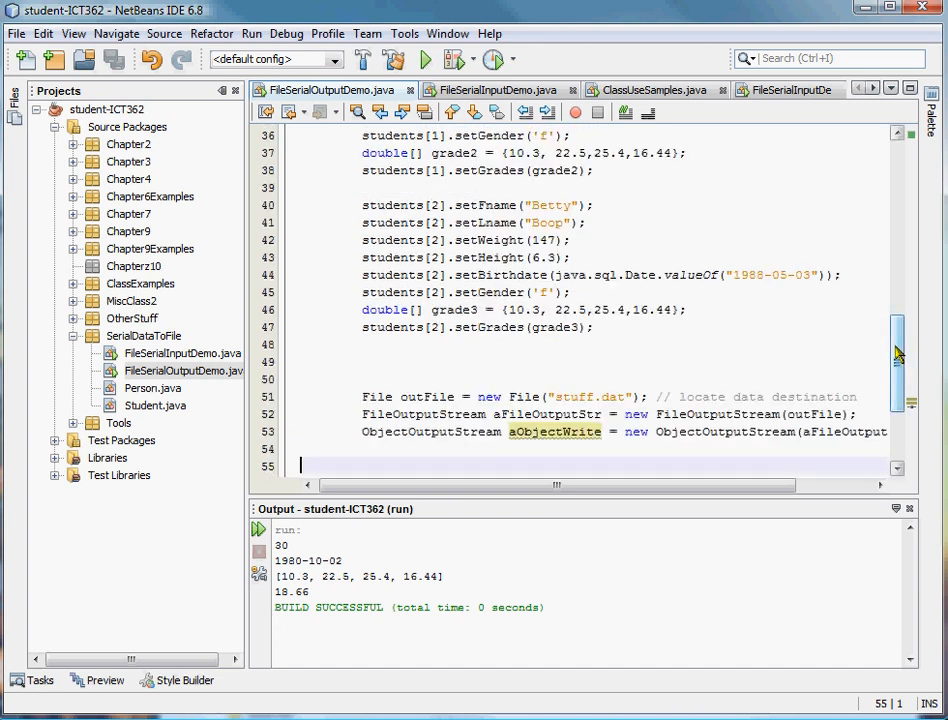
Add File, FileOutputStream and ObjectOutputStream declarations for stuff.dat after the student setup.
scroll(down, 3)
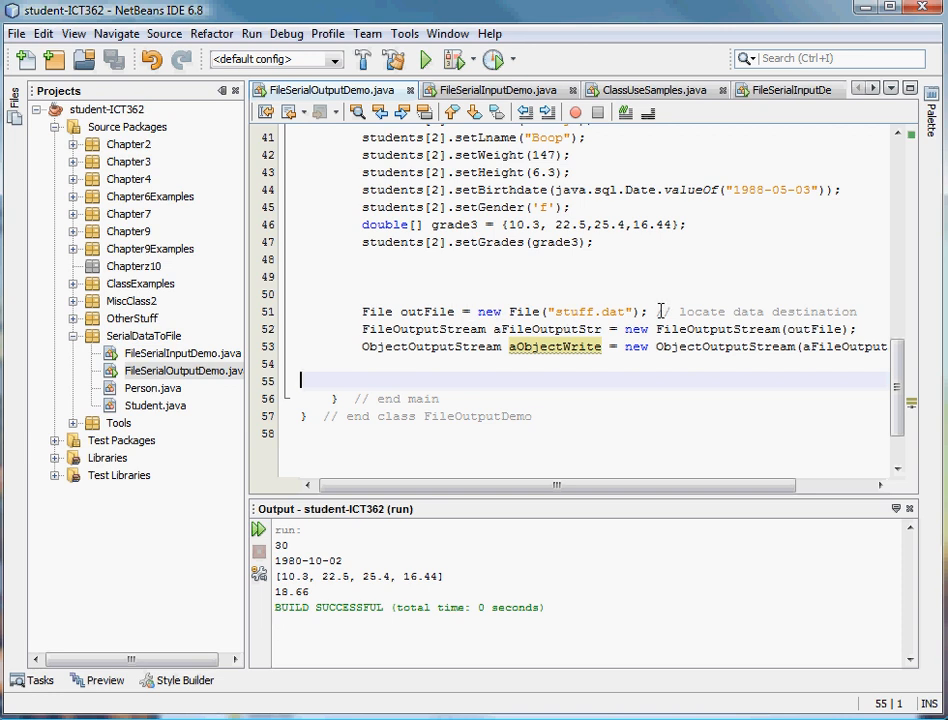
click(652, 312)
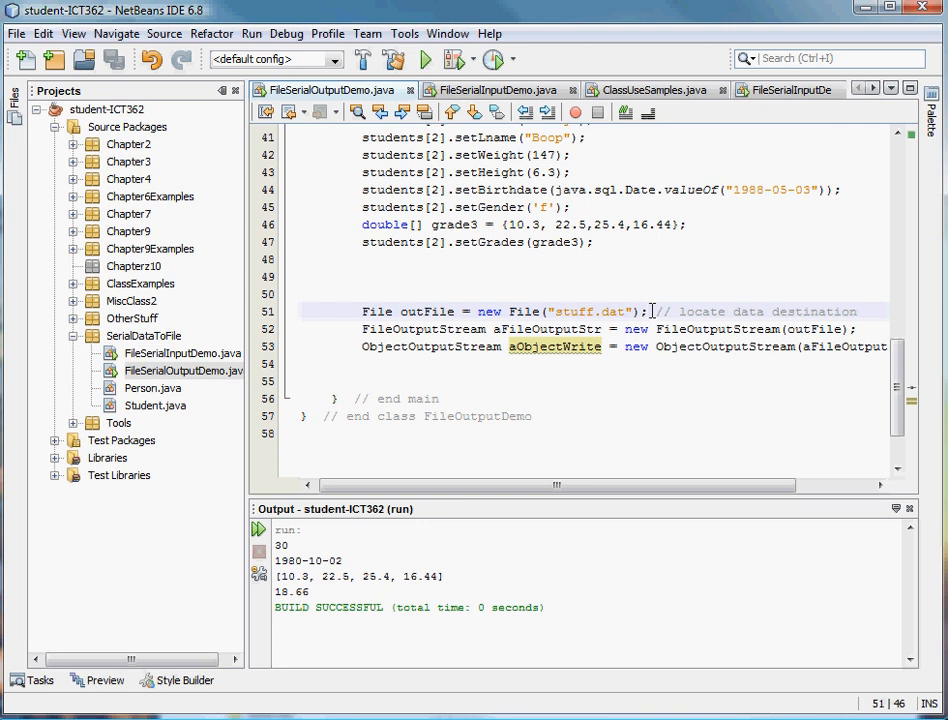
mouse_move(330, 336)
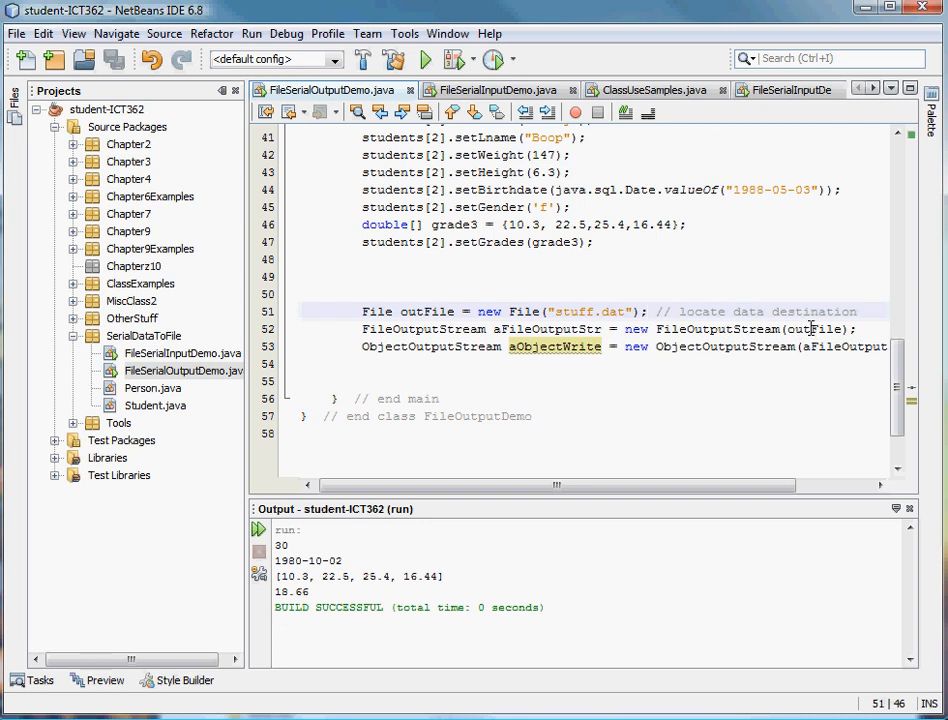
click(652, 312)
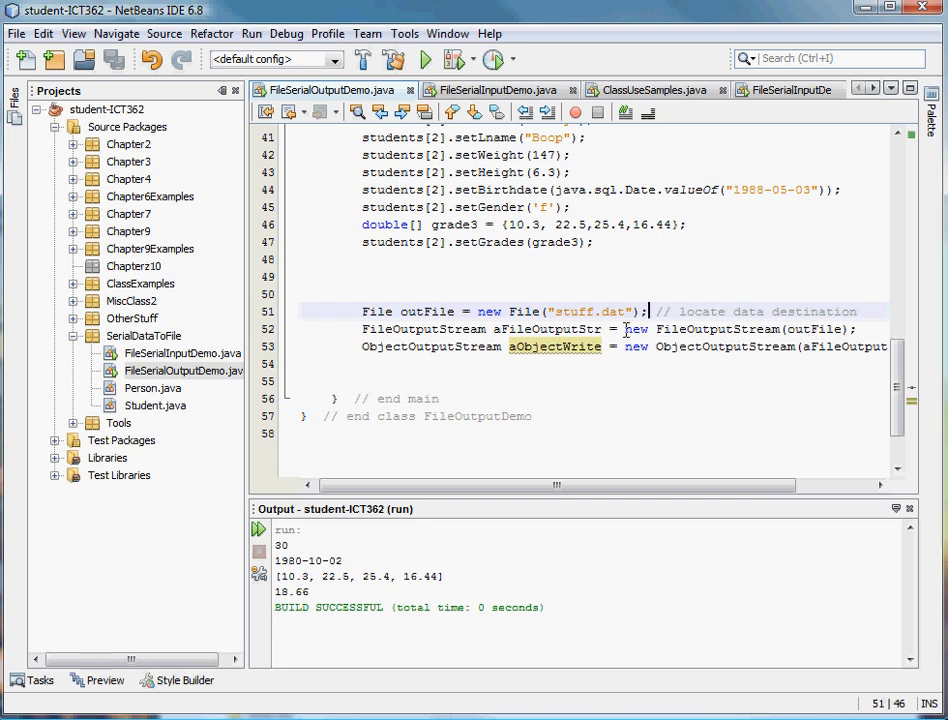
mouse_move(552, 346)
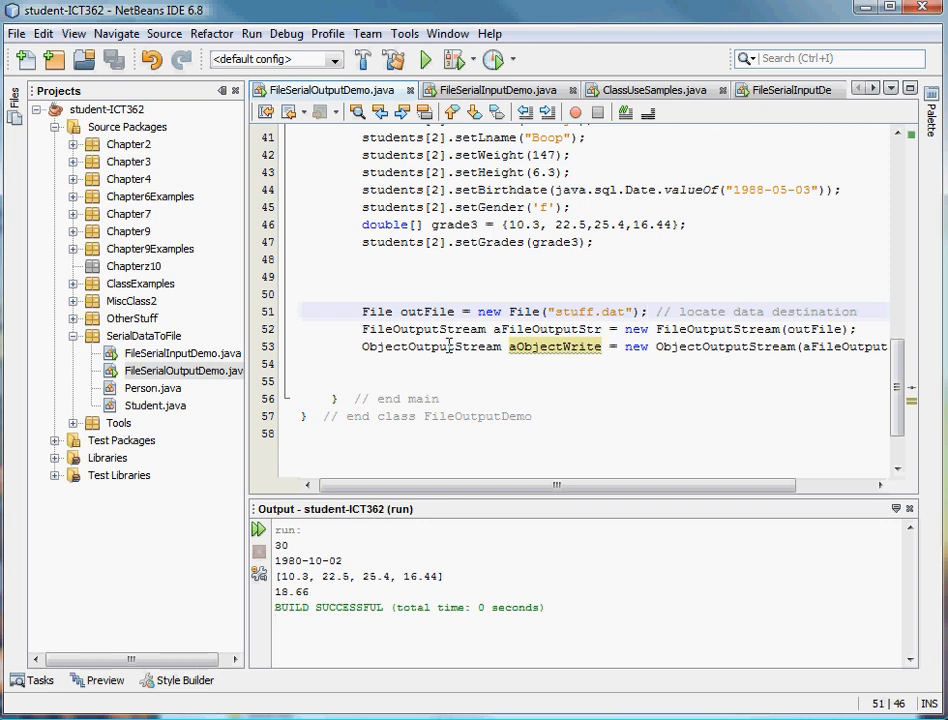
mouse_move(348, 356)
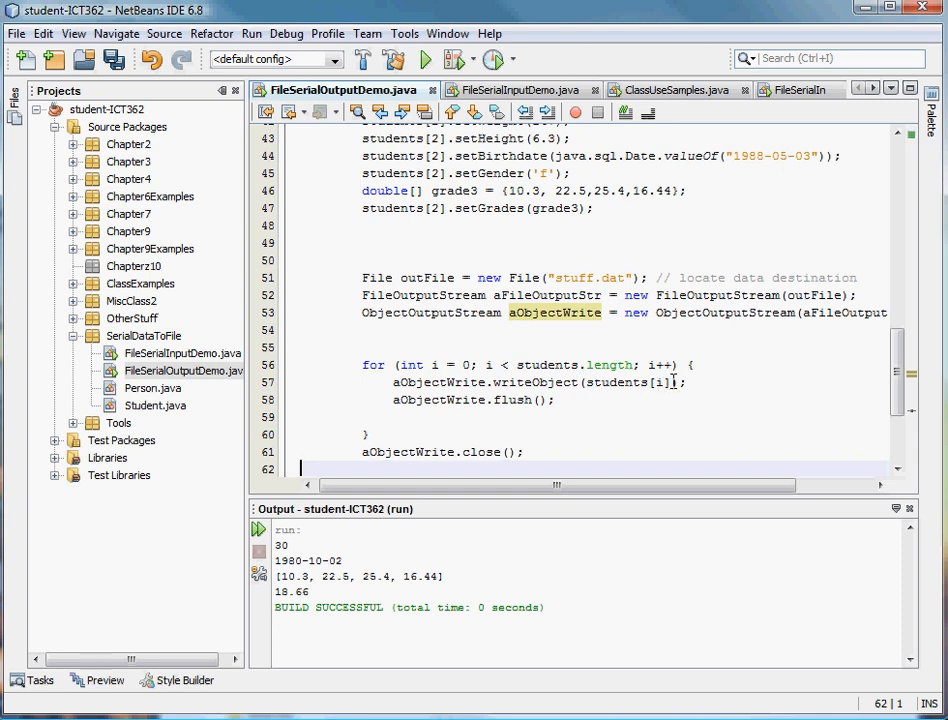
mouse_move(538, 404)
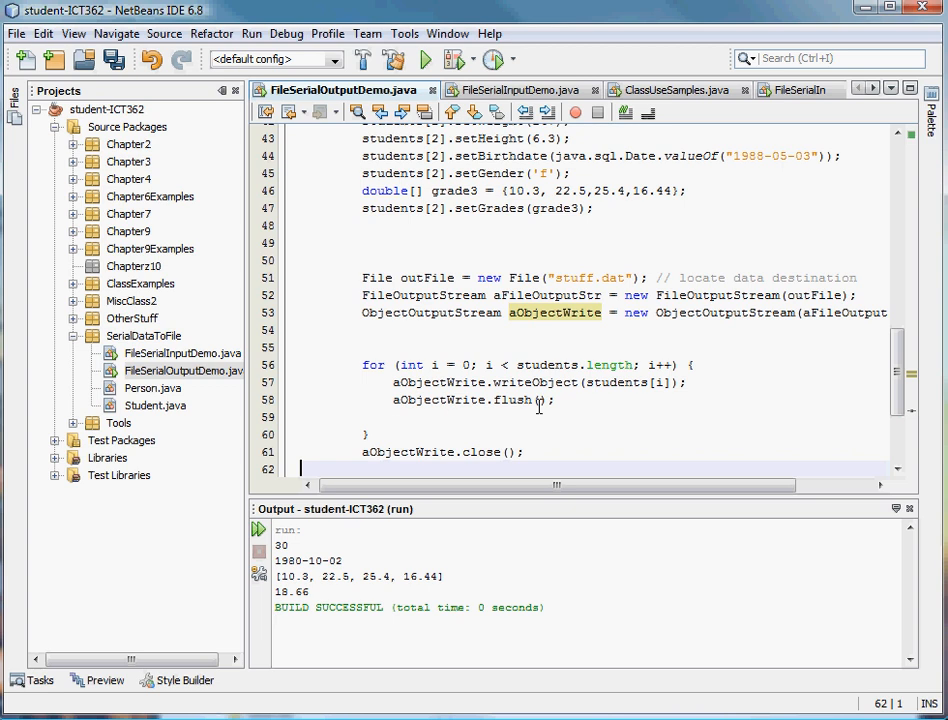
Write a for loop that writes and flushes each student, then closes aObjectWrite.
scroll(down, 3)
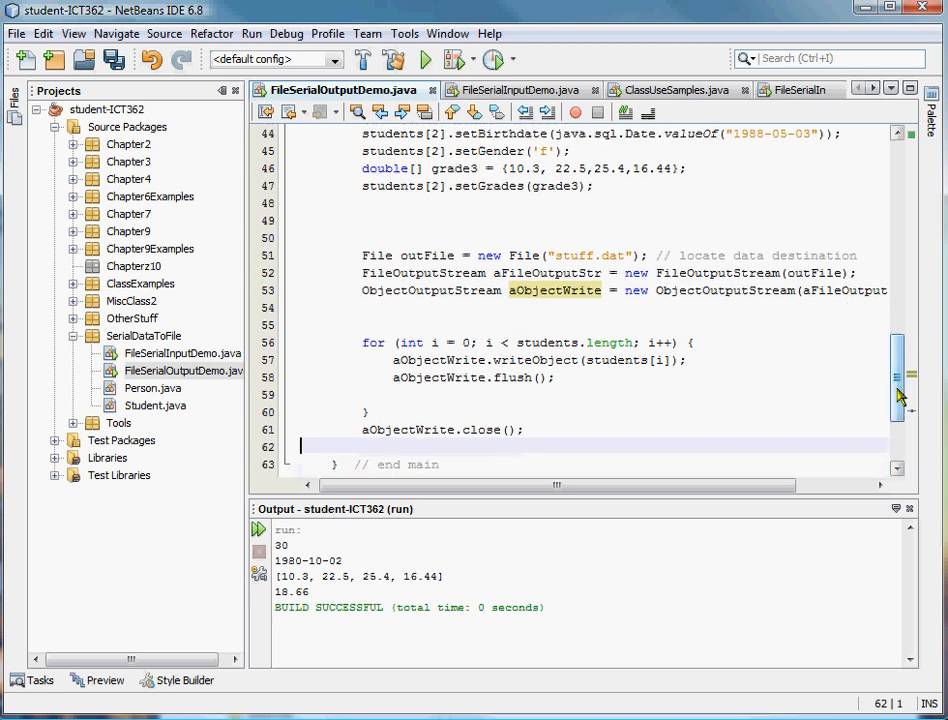
scroll(down, 3)
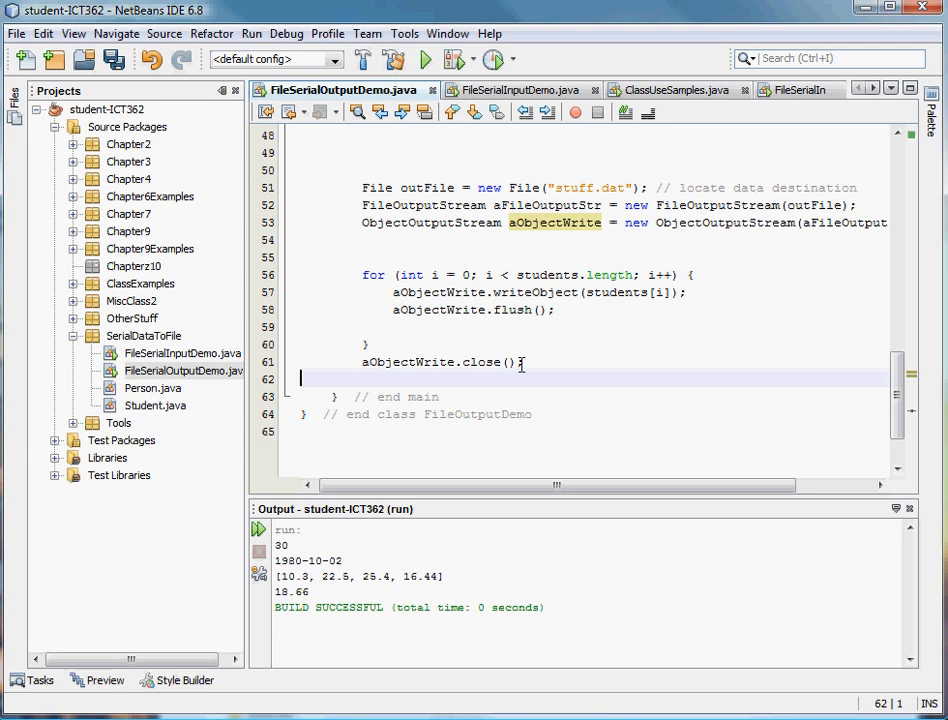
mouse_move(584, 356)
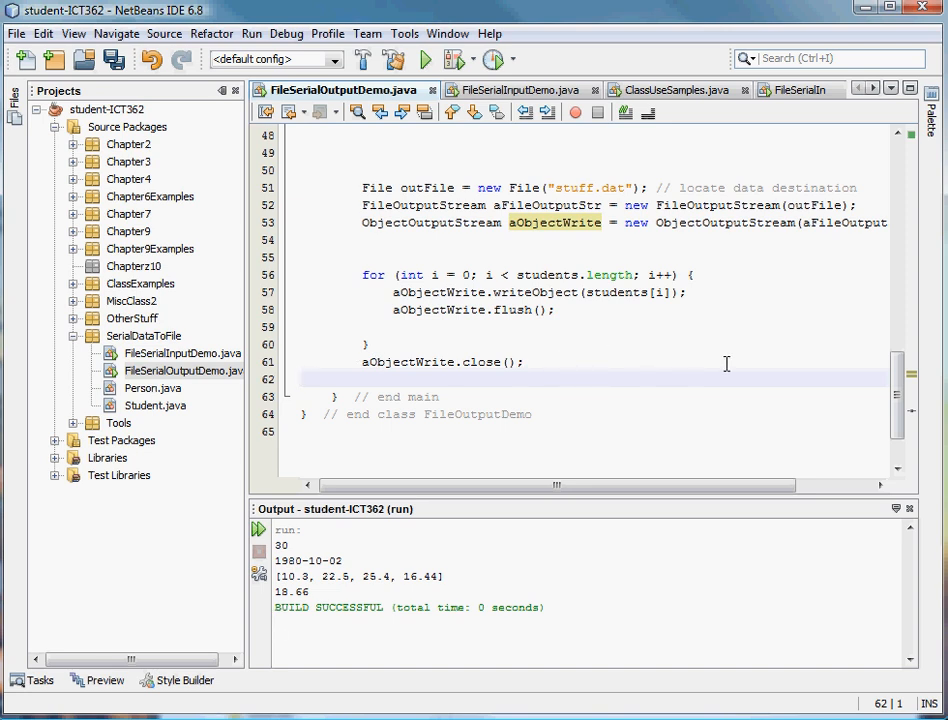
scroll(up, 3)
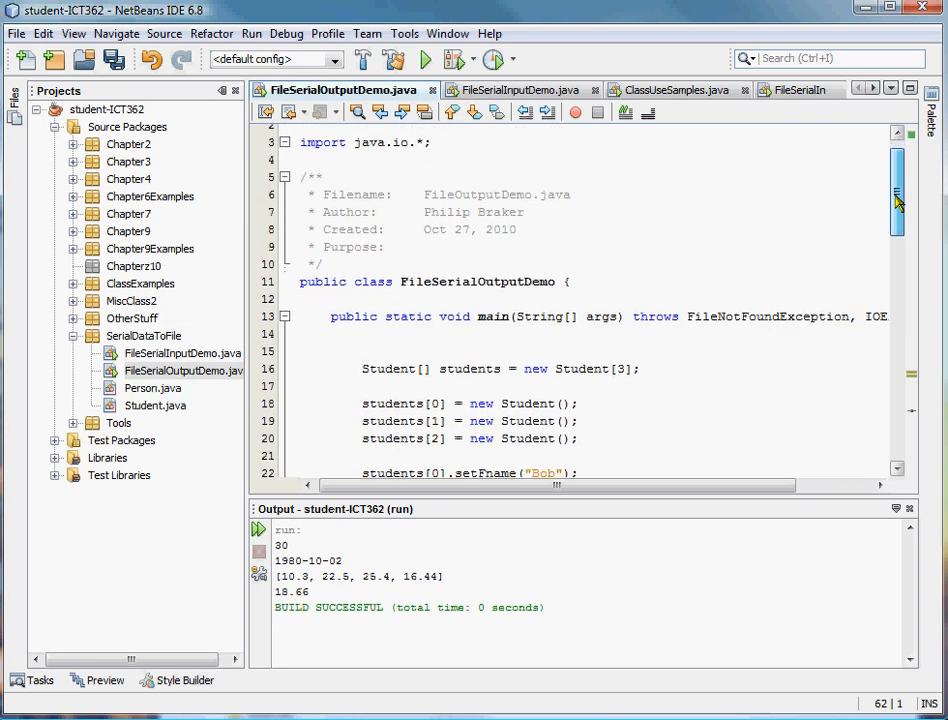
Start a try { block before the File line of the stuff.dat writing code.
scroll(down, 3)
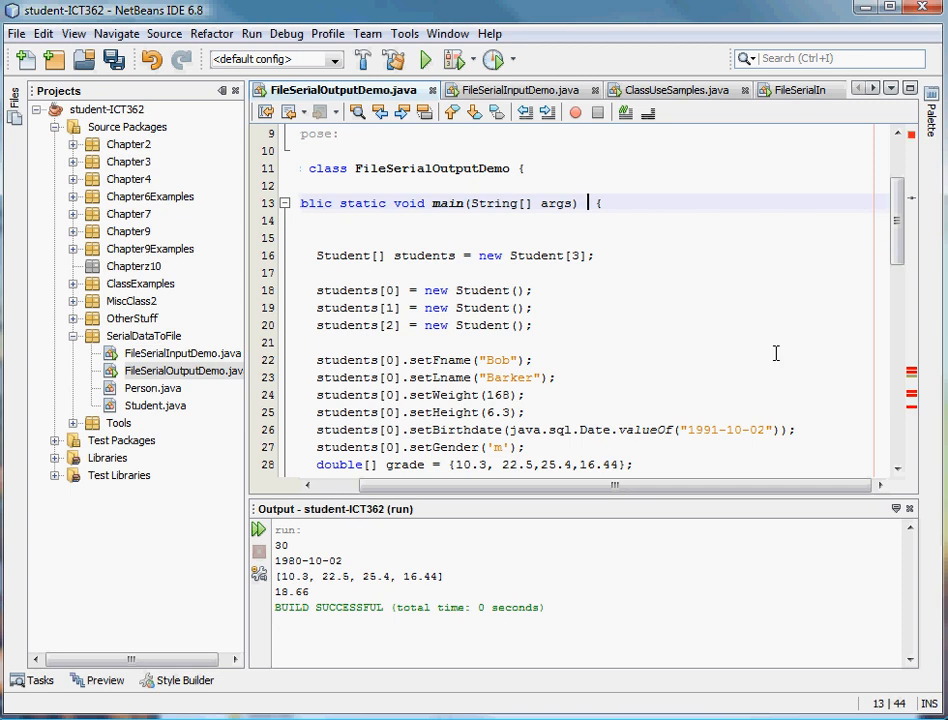
scroll(down, 3)
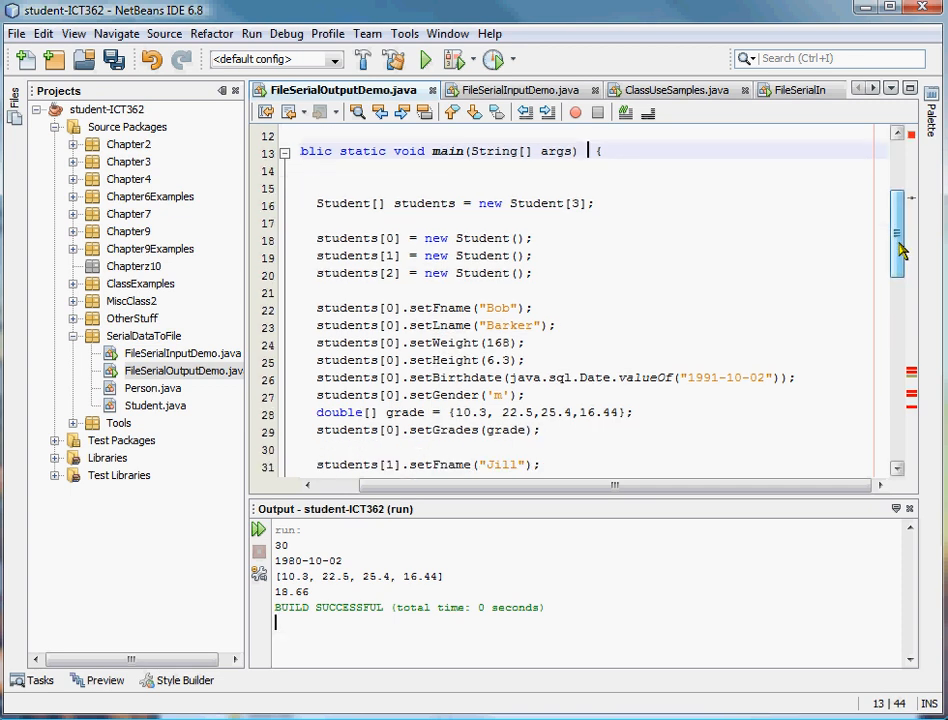
scroll(down, 3)
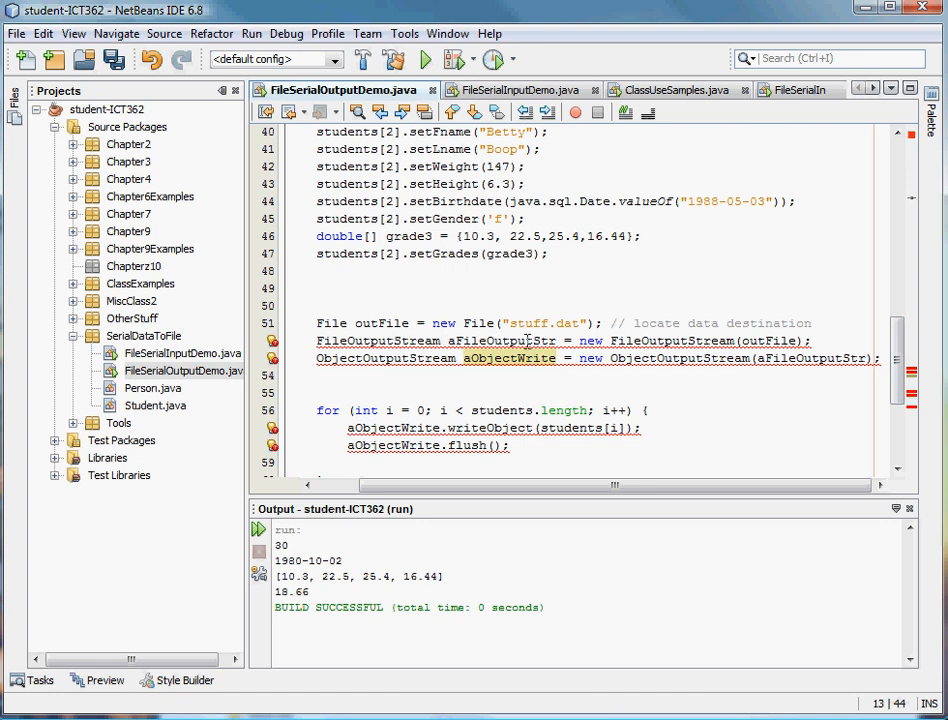
mouse_move(502, 340)
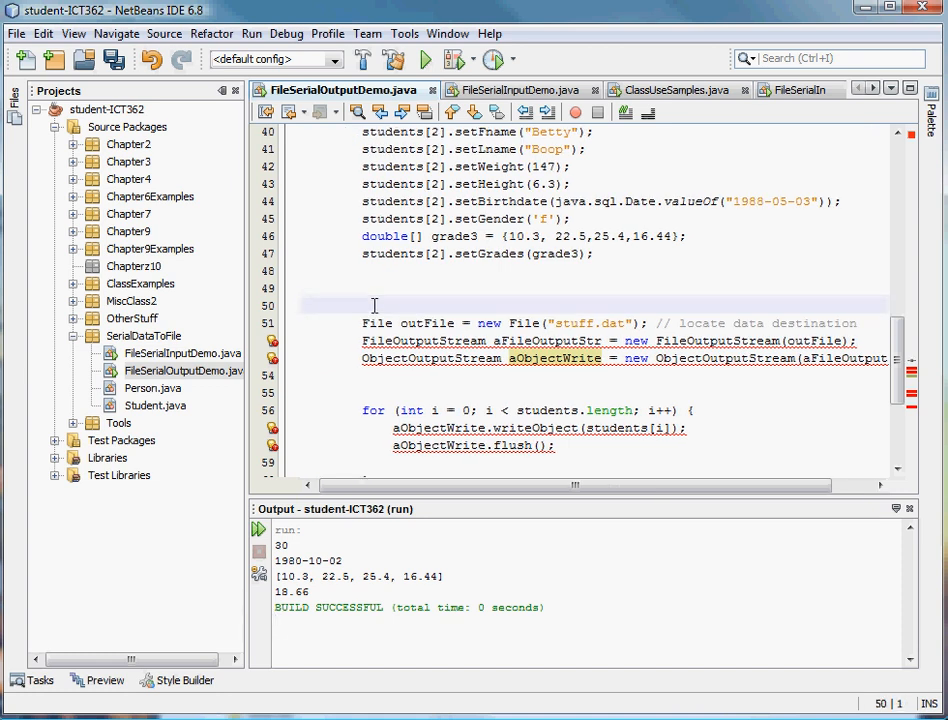
text(try)
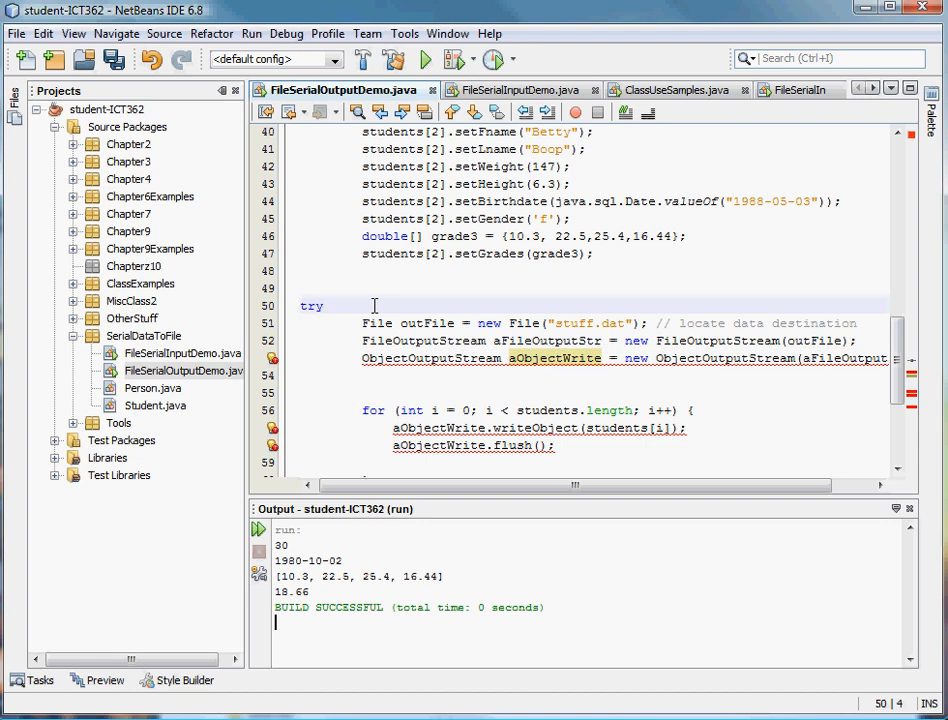
text({)
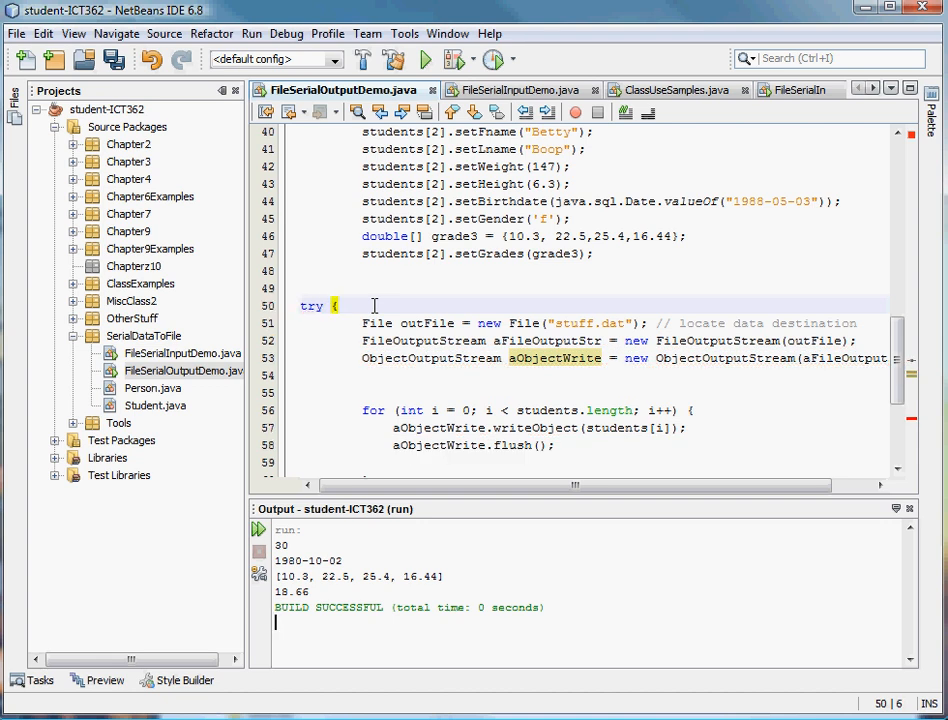
scroll(down, 3)
text(} catch)
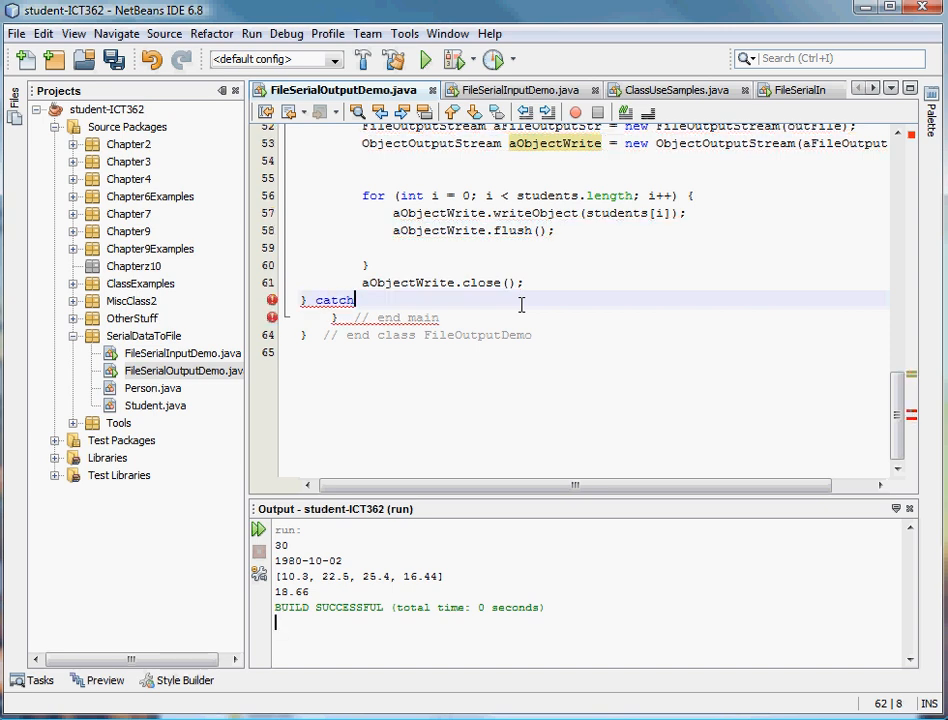
Add catch (Exception e) printing "there was an error" after the close call.
text({)
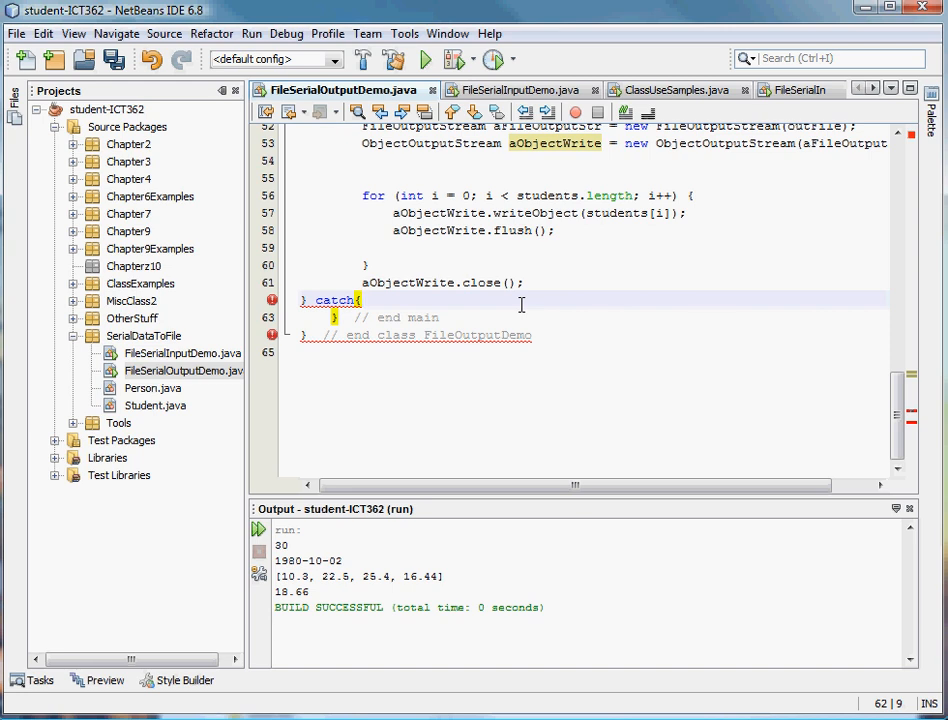
text(Exception)
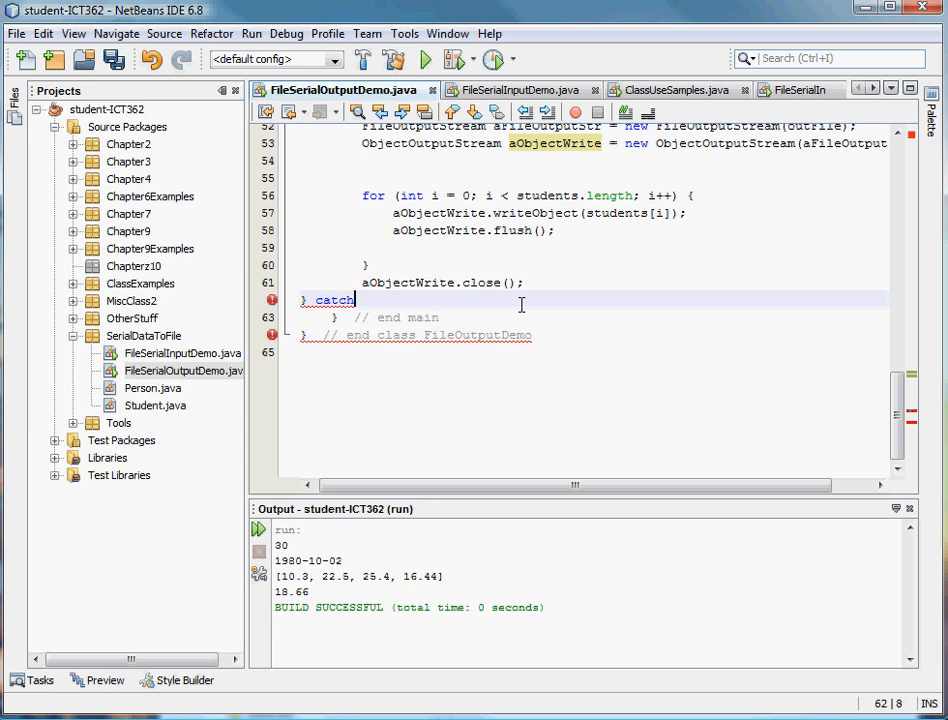
text((Exce)
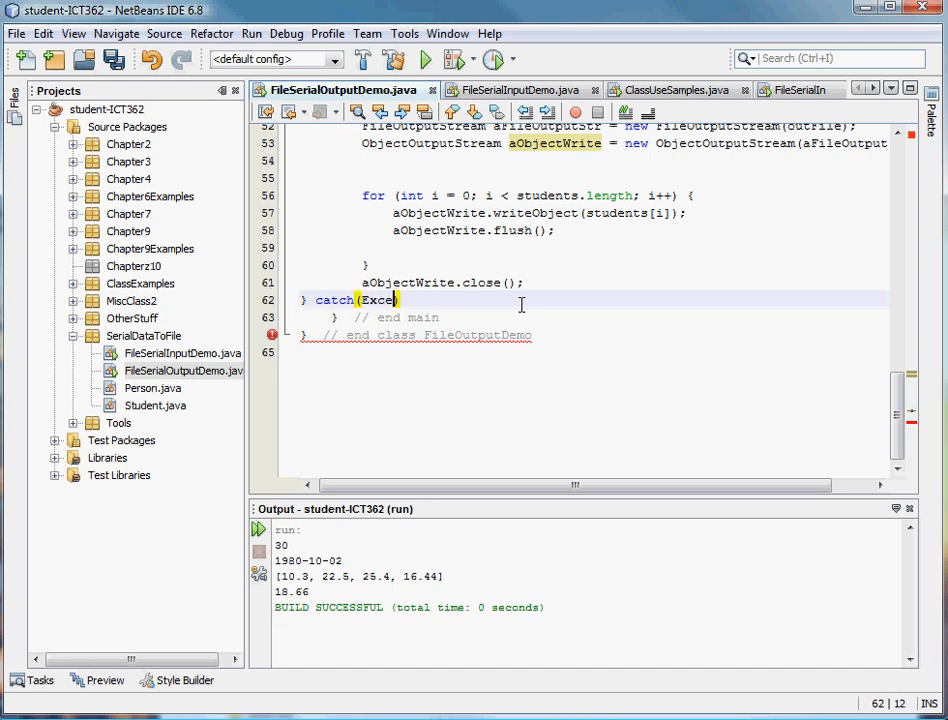
text(ption e))
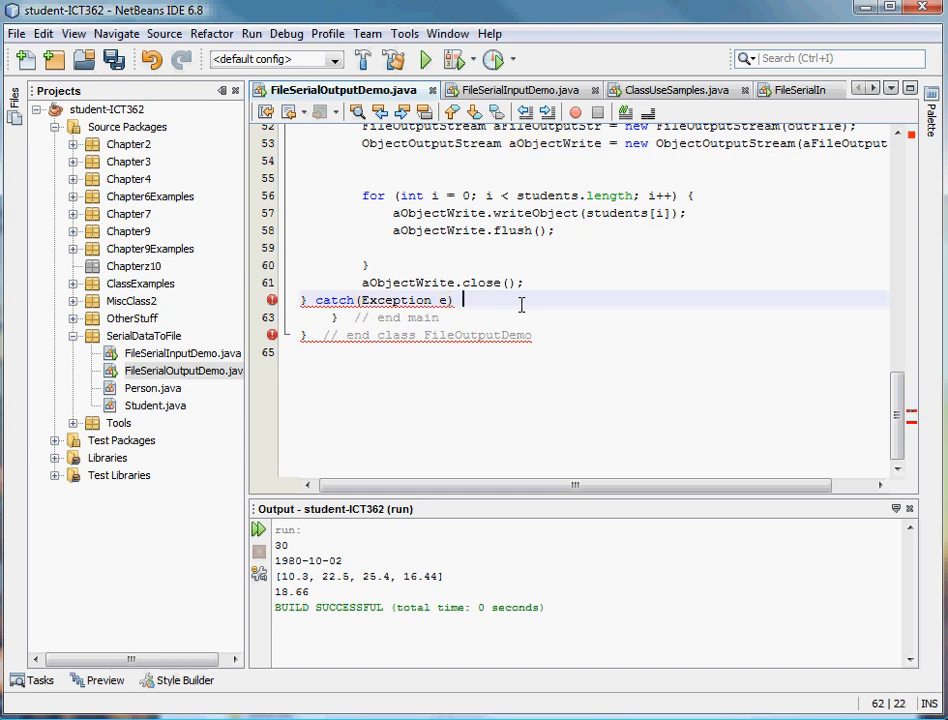
text({};)
text(System.out})
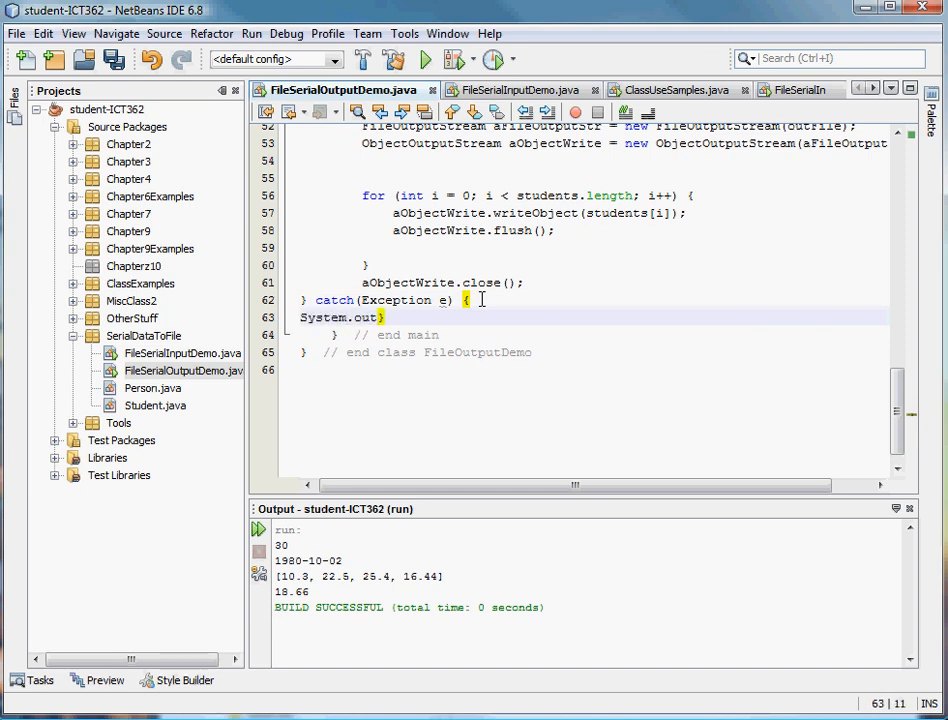
text(.println)
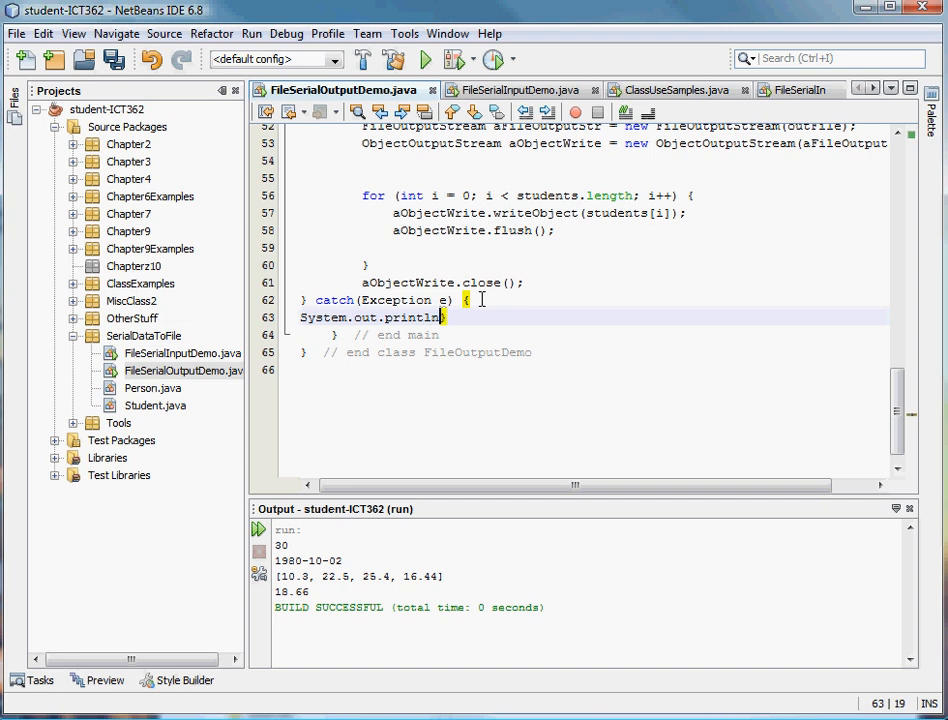
text(())
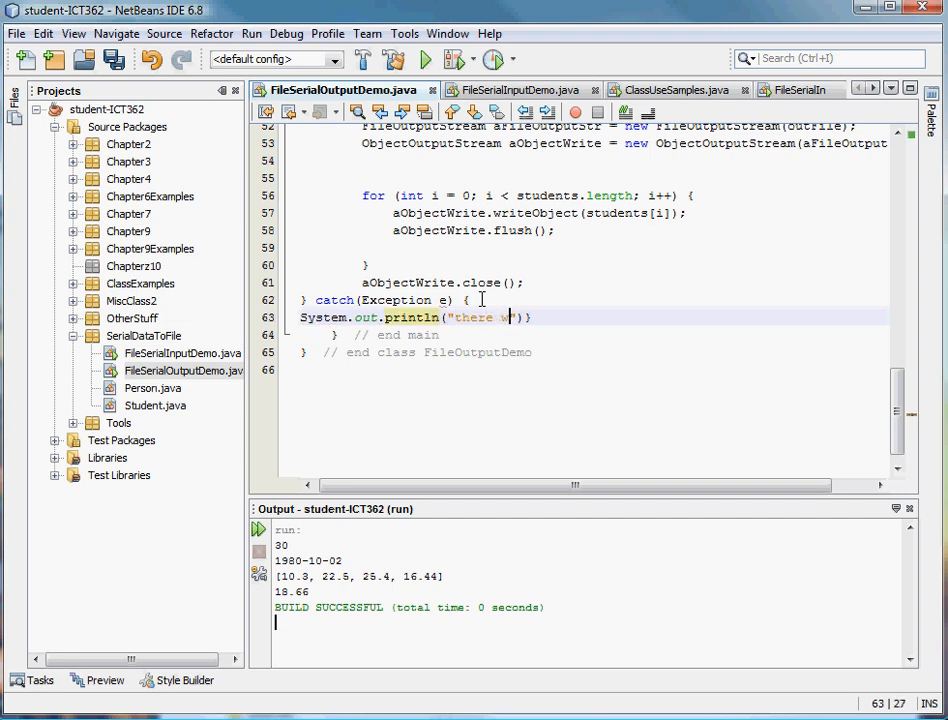
text(as an error)
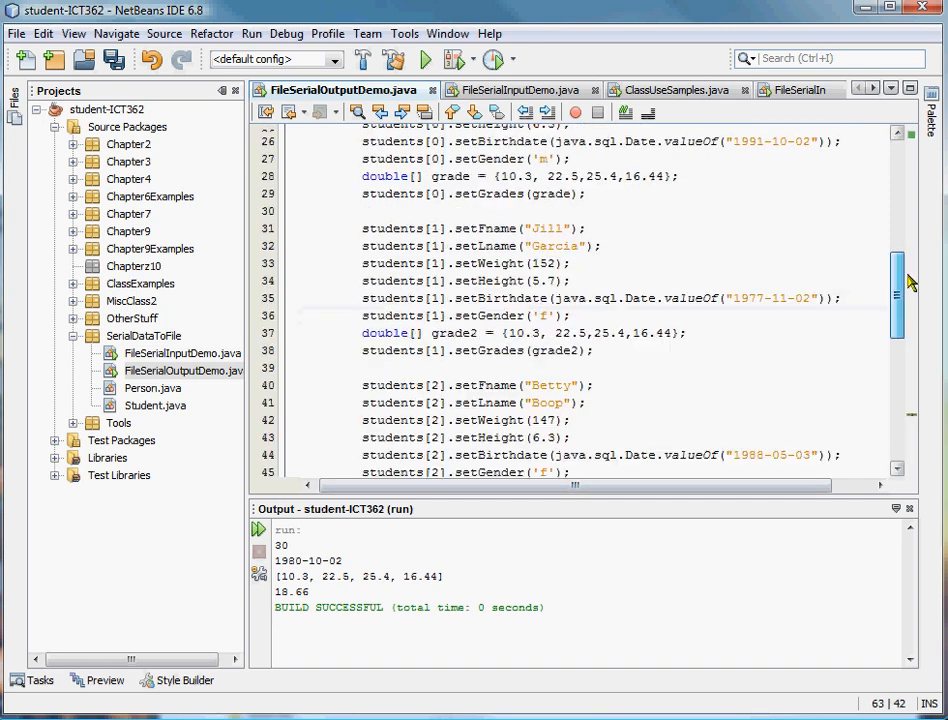
Run FileSerialOutputDemo so stuff.dat is created in dataFiles.
scroll(down, 3)
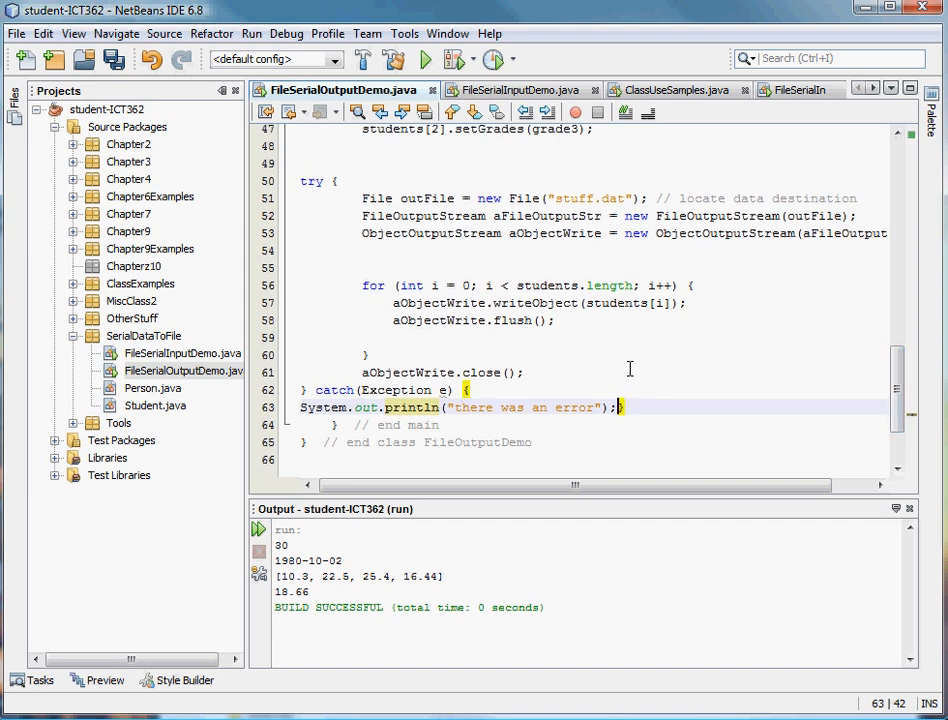
mouse_move(436, 354)
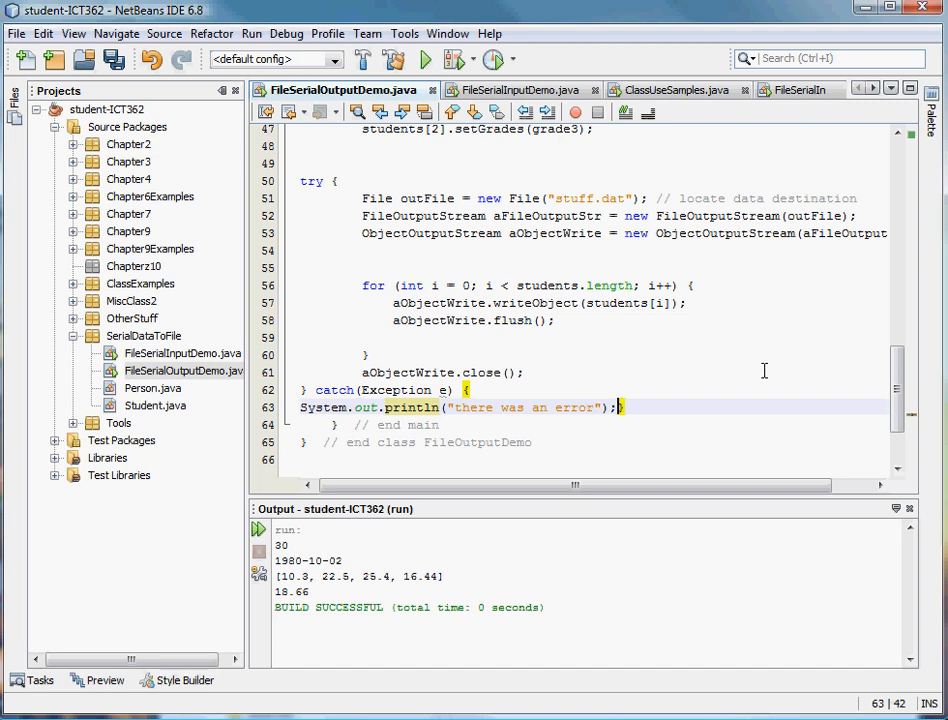
mouse_move(856, 420)
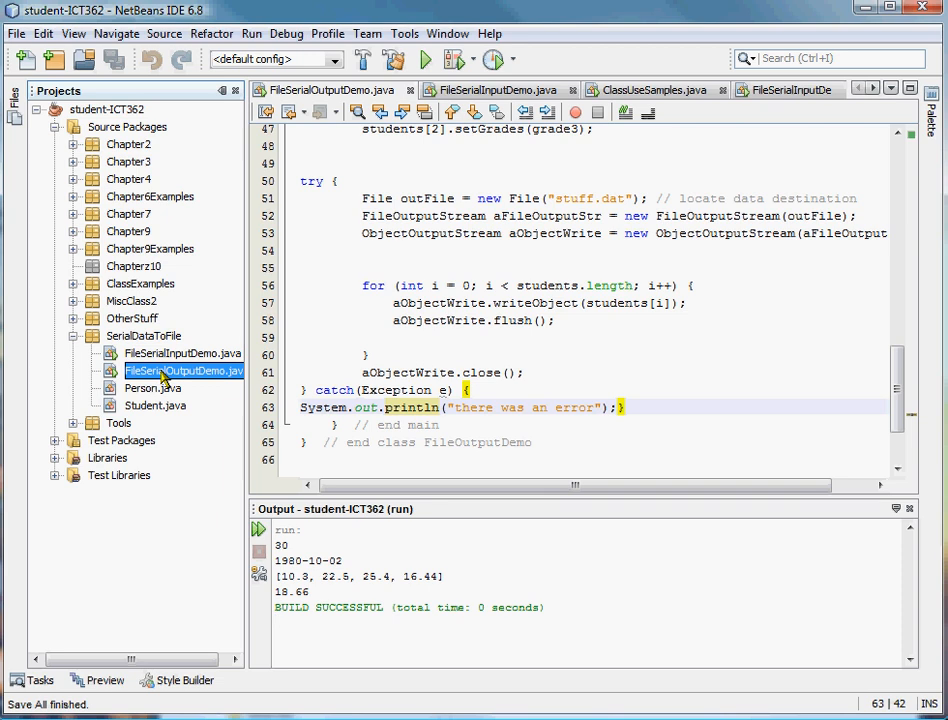
right_click(184, 370)
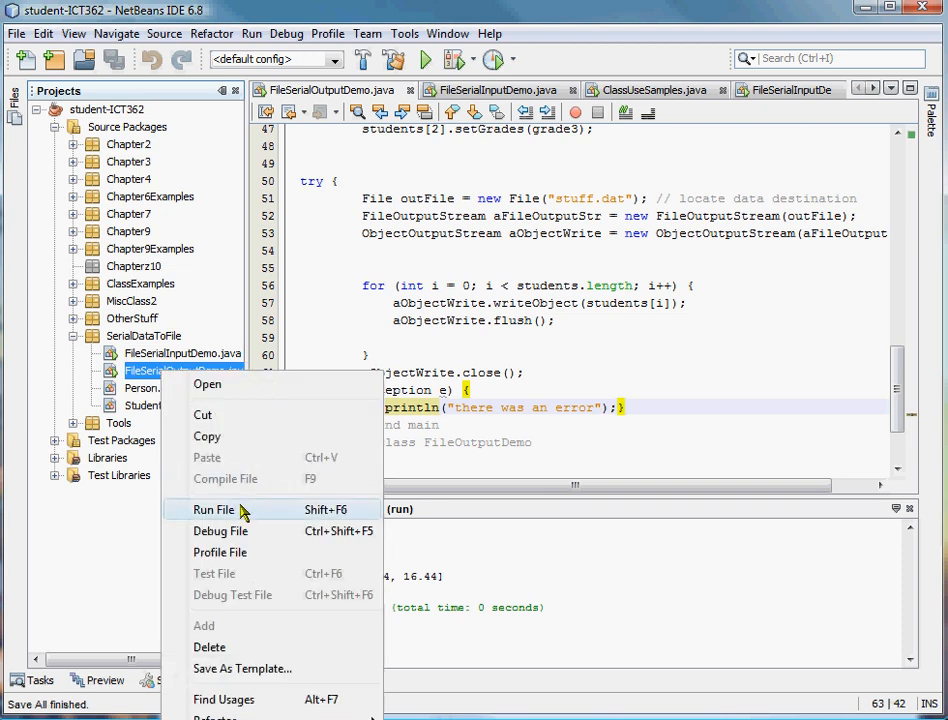
click(214, 510)
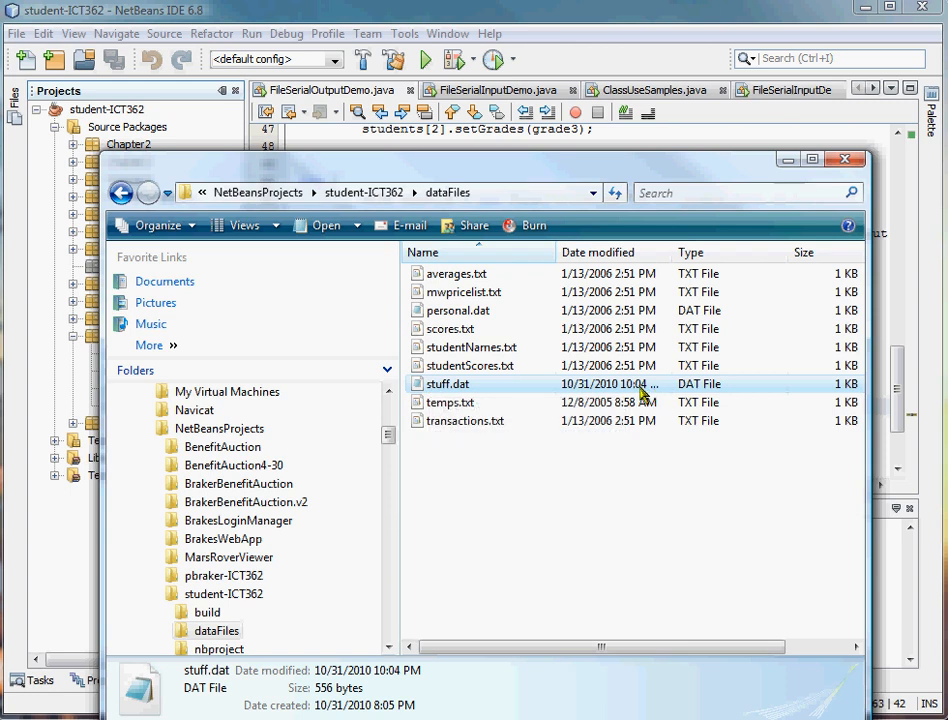
View stuff.dat in Notepad, showing unreadable serialized Student data.
click(472, 364)
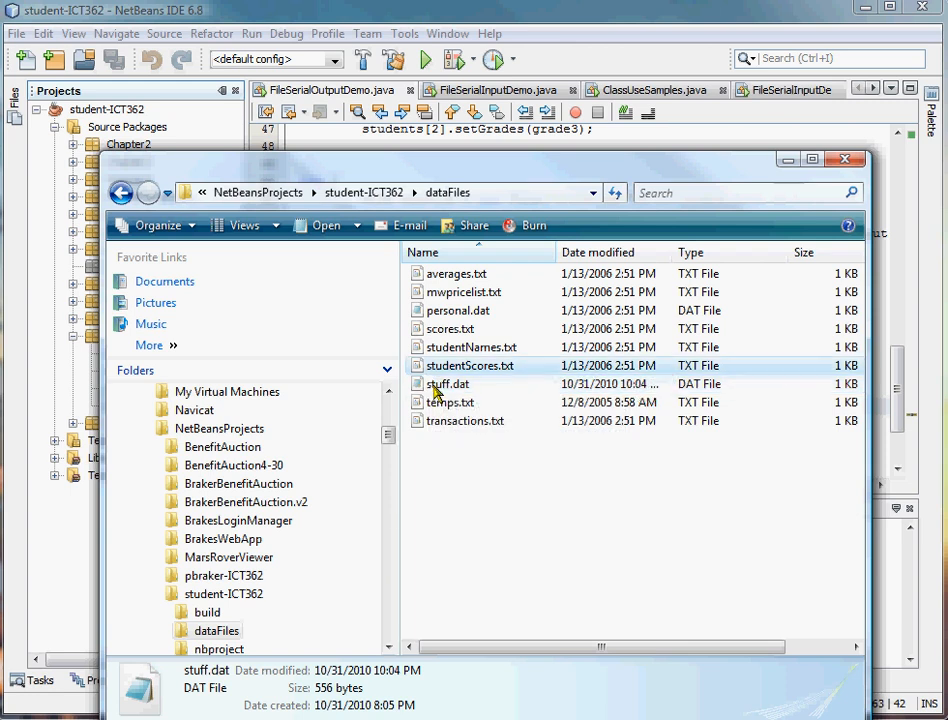
right_click(448, 384)
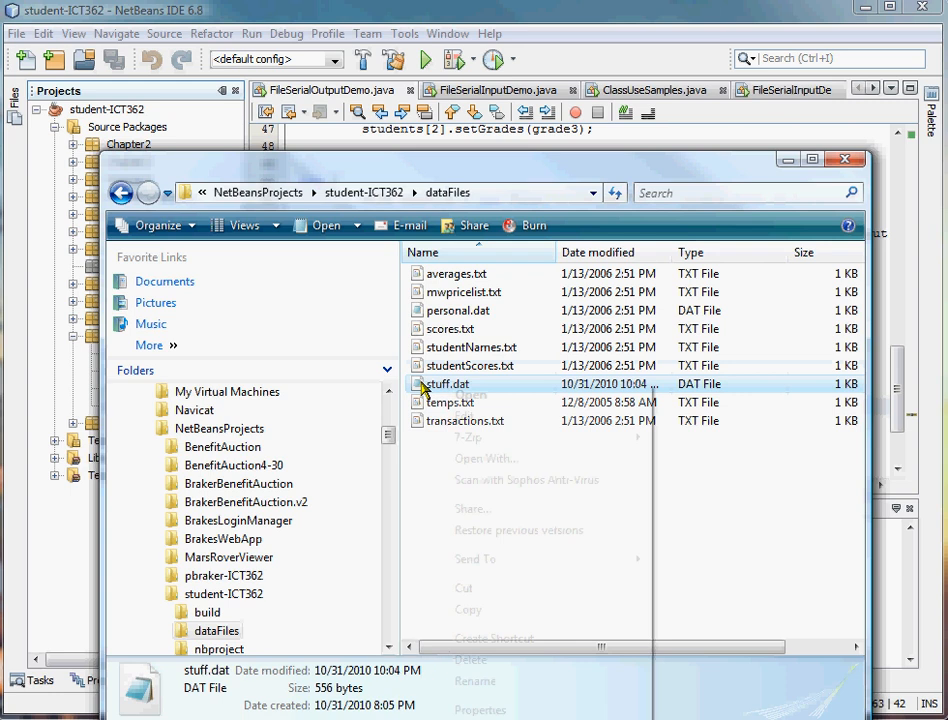
click(470, 396)
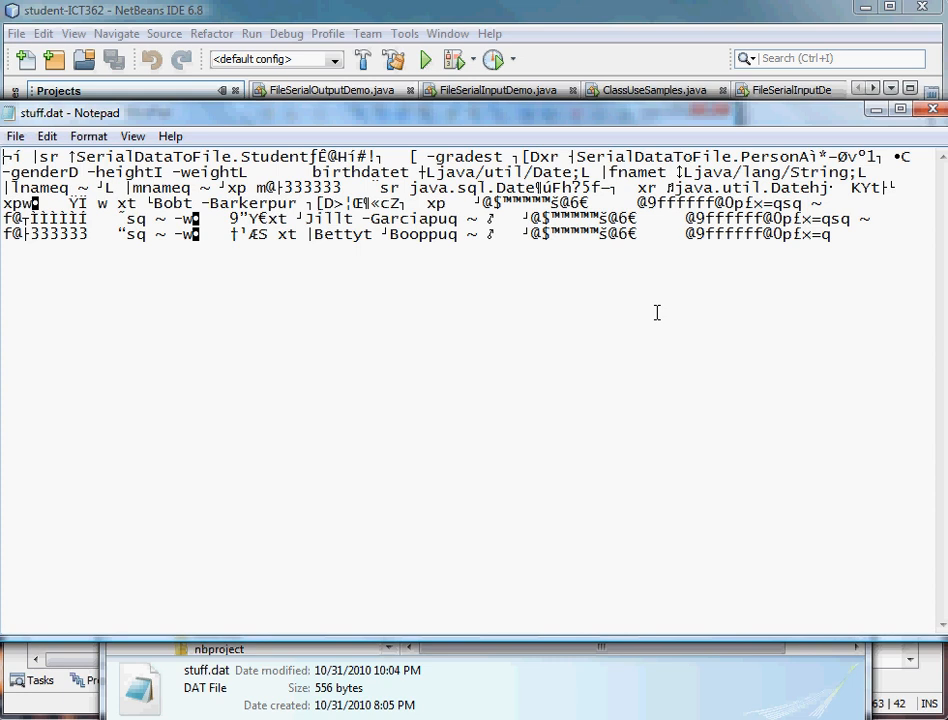
mouse_move(178, 150)
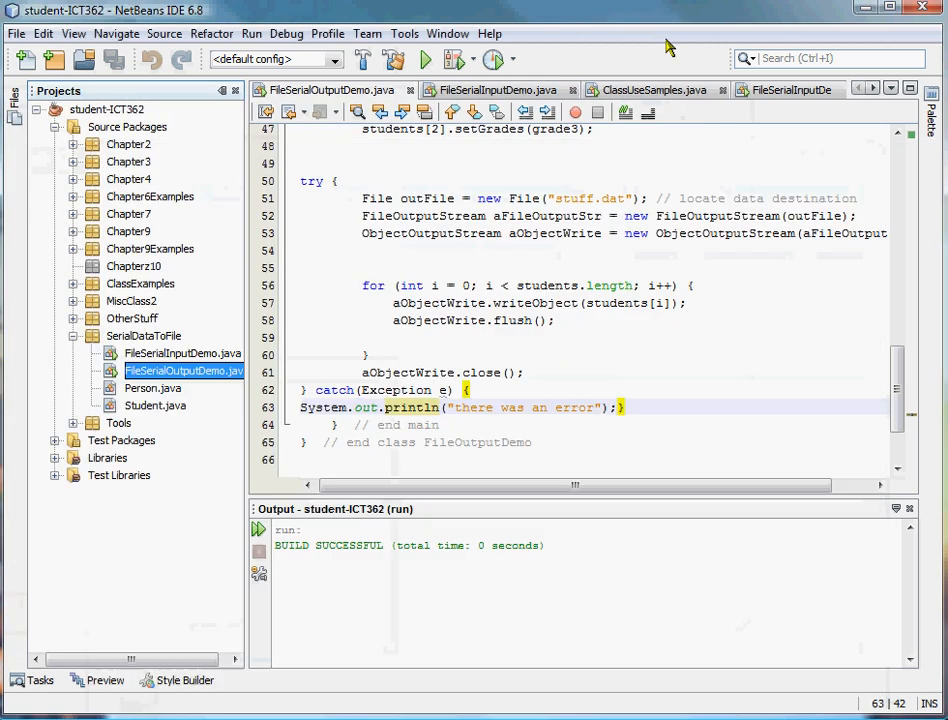
mouse_move(428, 378)
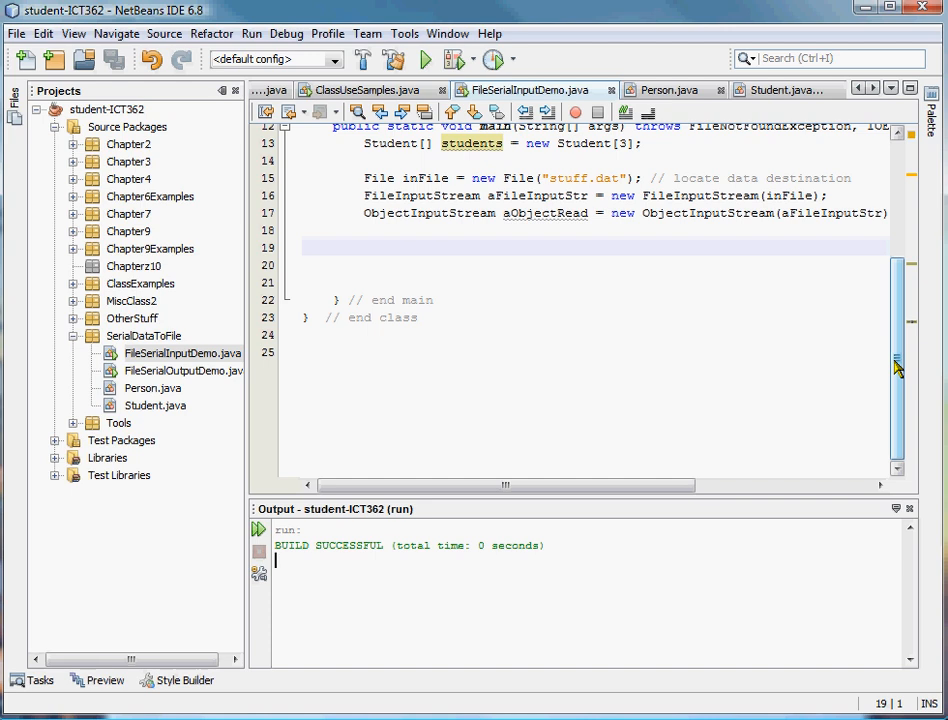
mouse_move(862, 390)
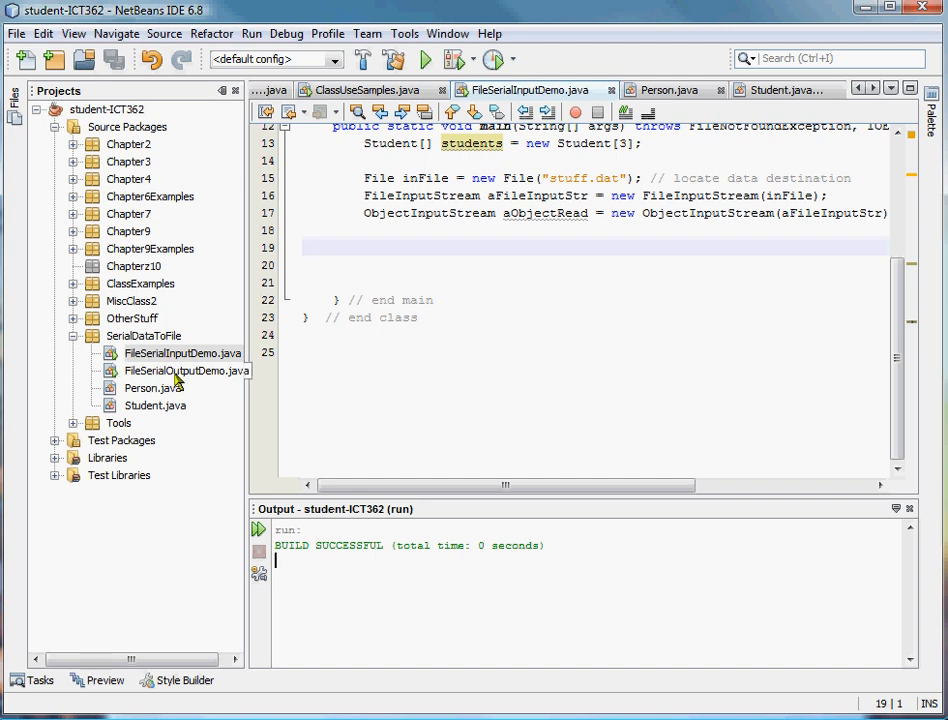
Compare FileSerialInputDemo's stuff.dat input streams against FileSerialOutputDemo's code.
click(184, 370)
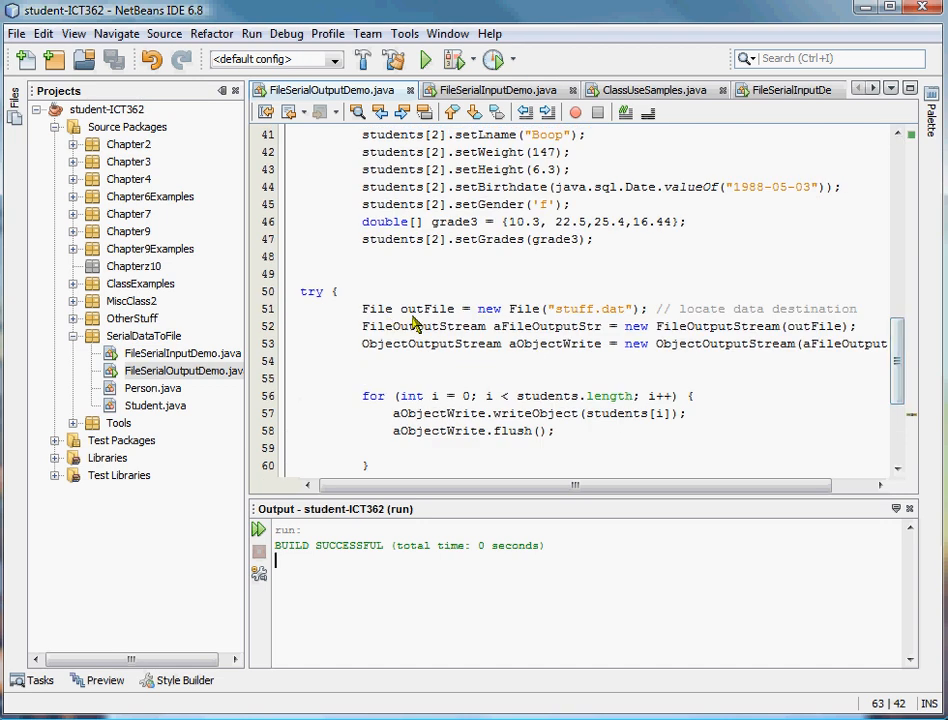
mouse_move(424, 330)
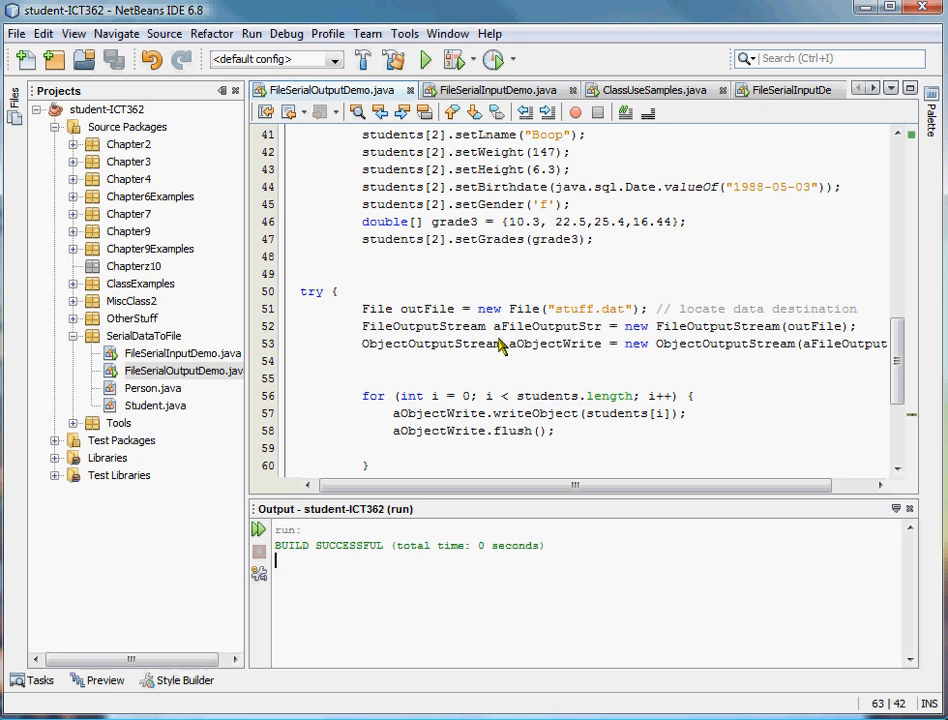
mouse_move(382, 348)
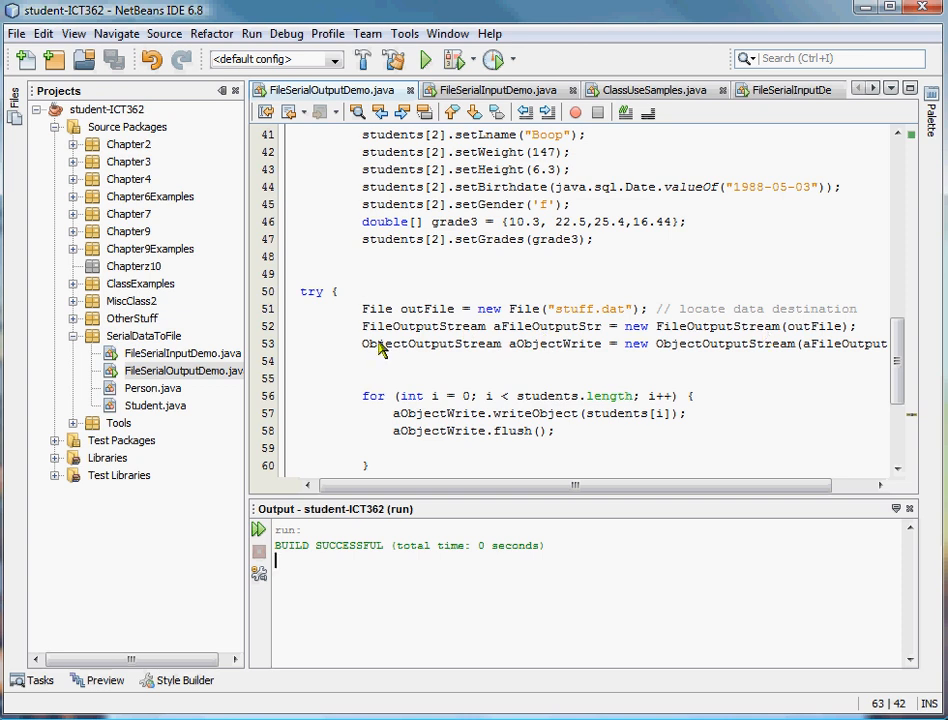
mouse_move(196, 352)
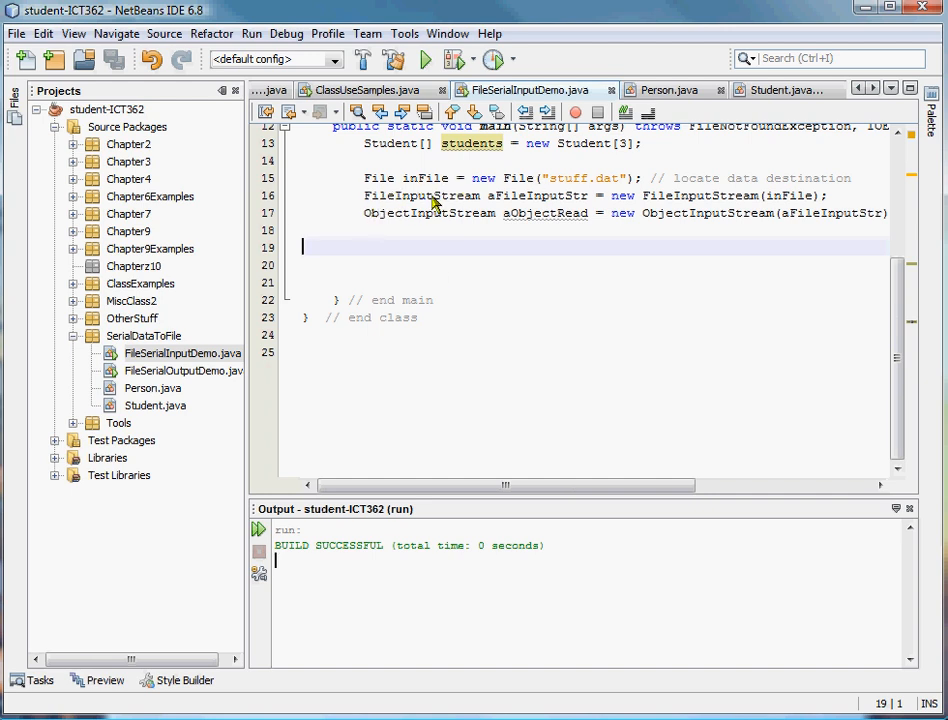
mouse_move(420, 218)
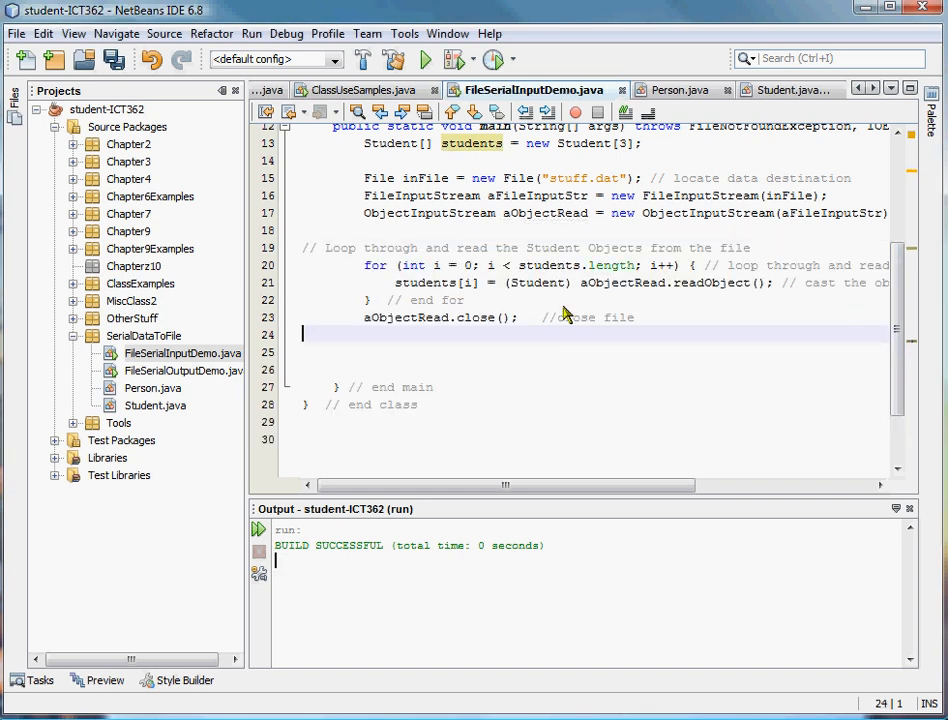
mouse_move(416, 264)
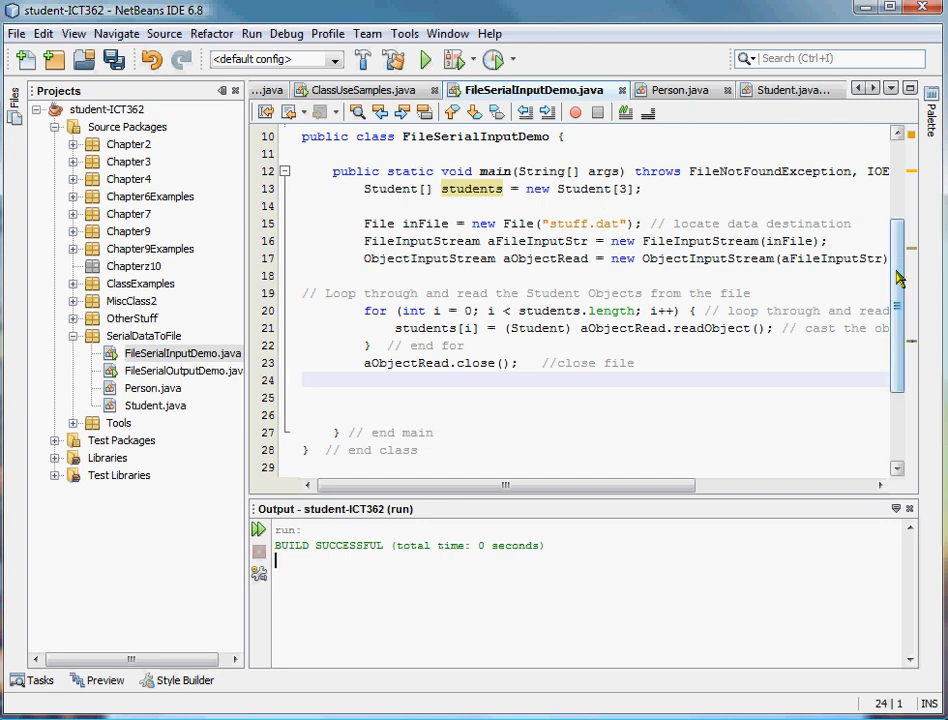
Add a for loop casting each aObjectRead.readObject() to Student, then close aObjectRead.
scroll(down, 3)
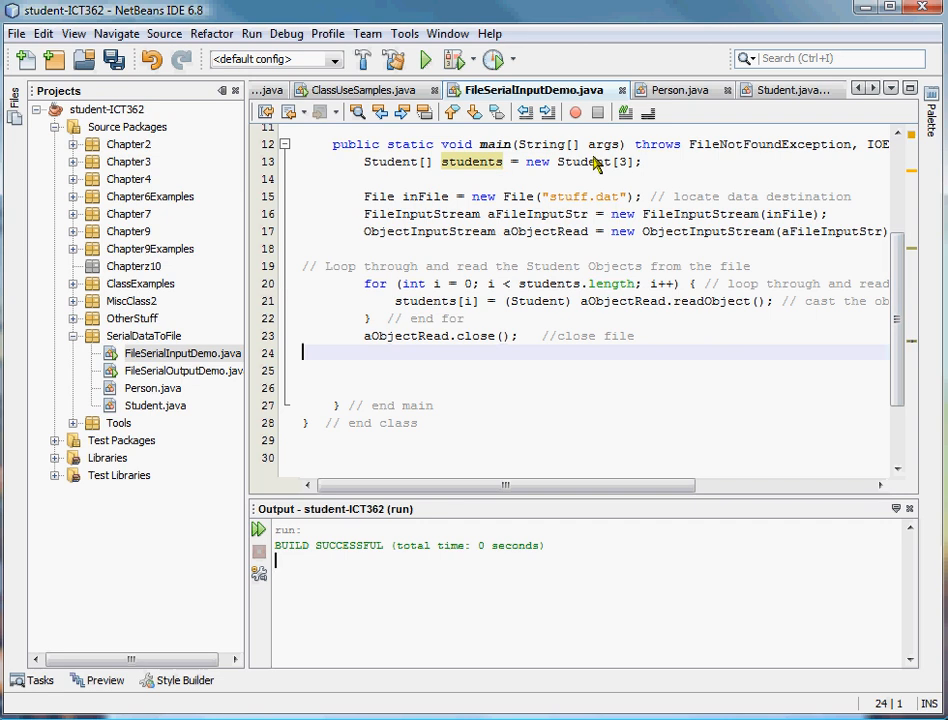
mouse_move(434, 300)
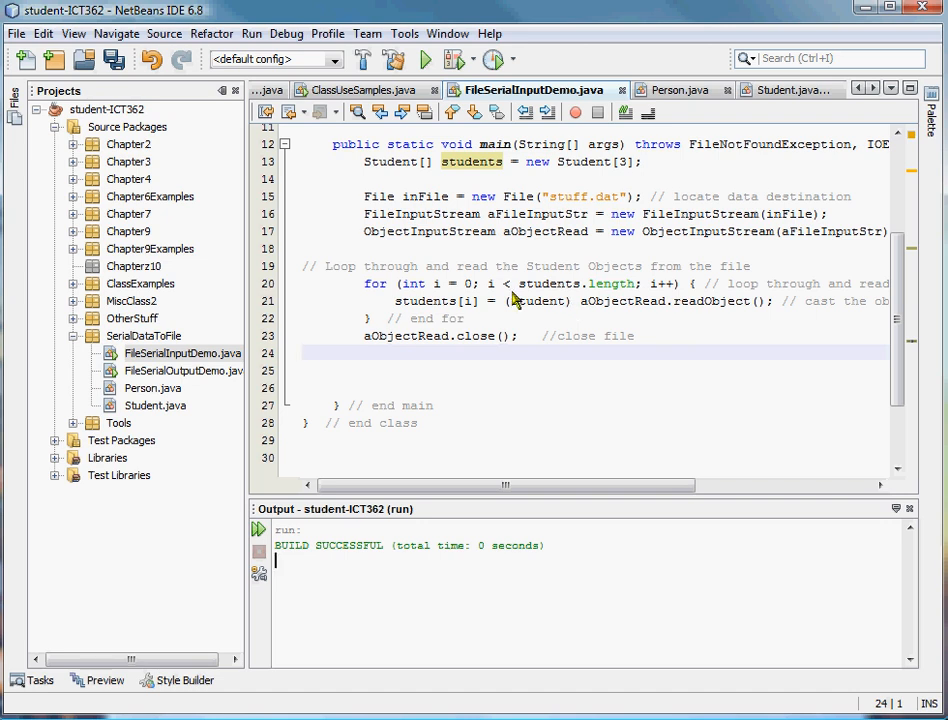
mouse_move(576, 308)
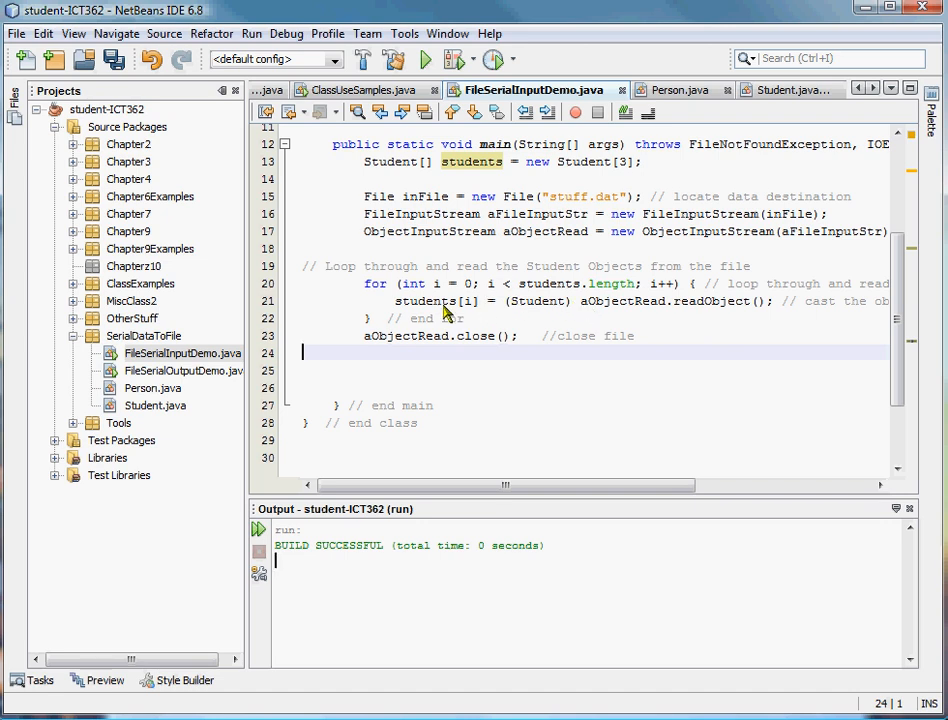
mouse_move(506, 174)
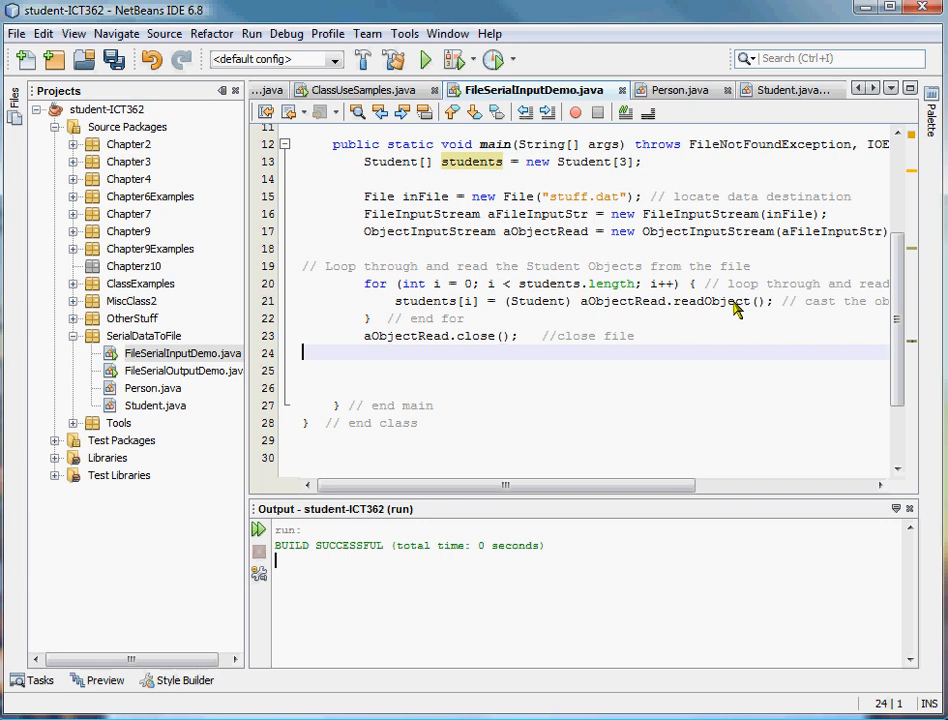
click(540, 232)
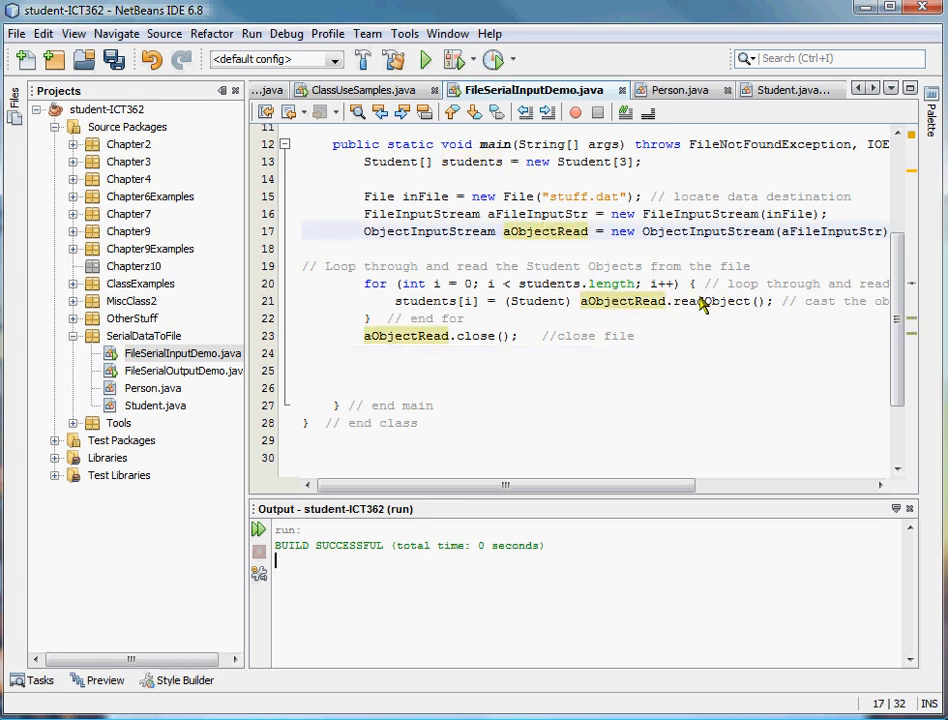
mouse_move(460, 314)
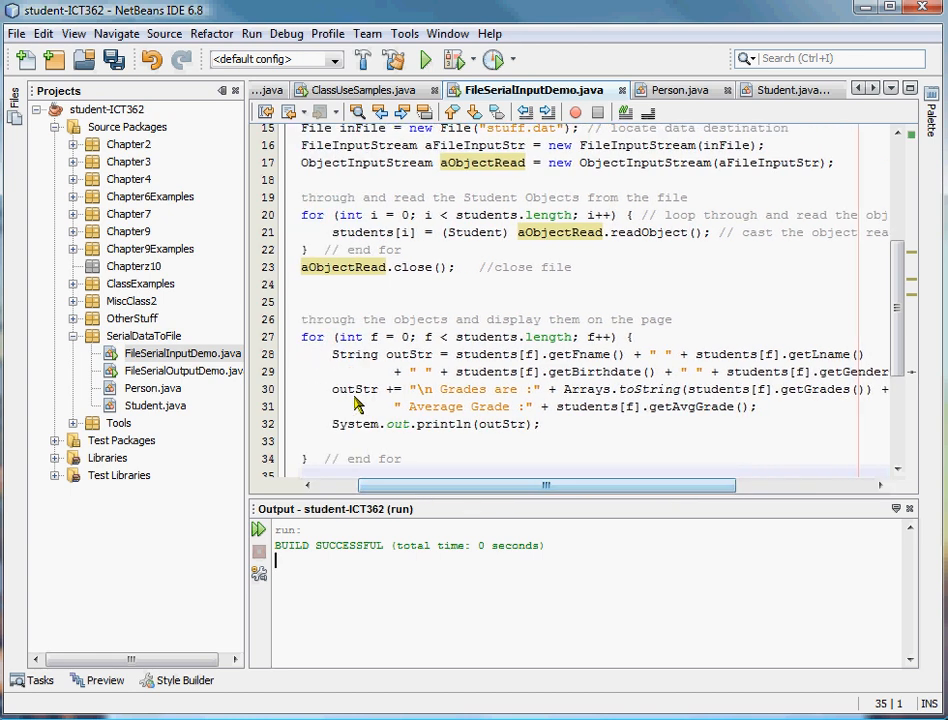
mouse_move(690, 390)
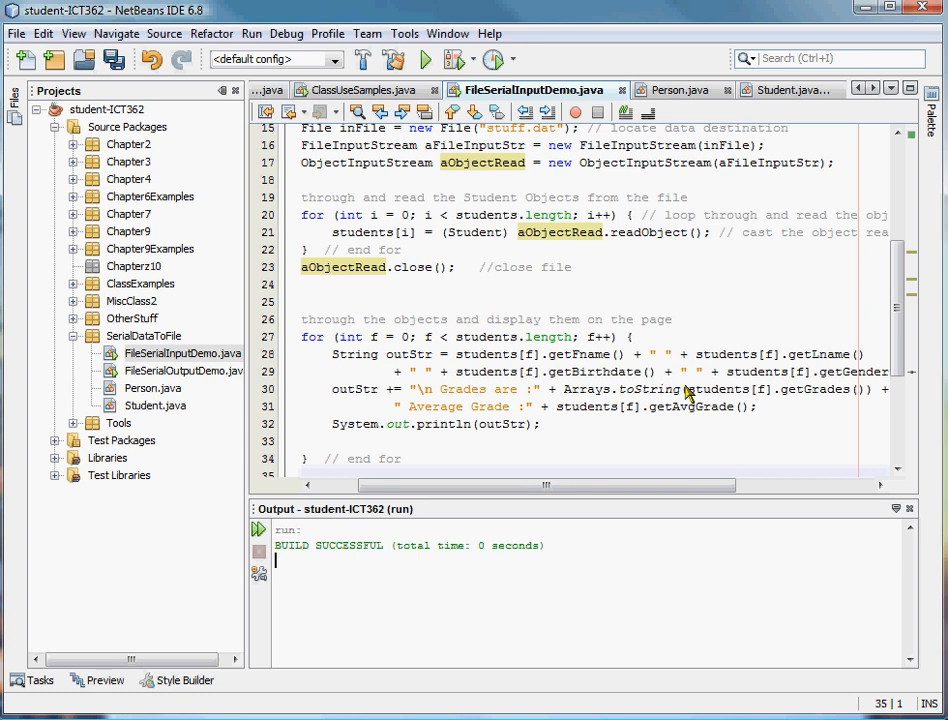
mouse_move(662, 422)
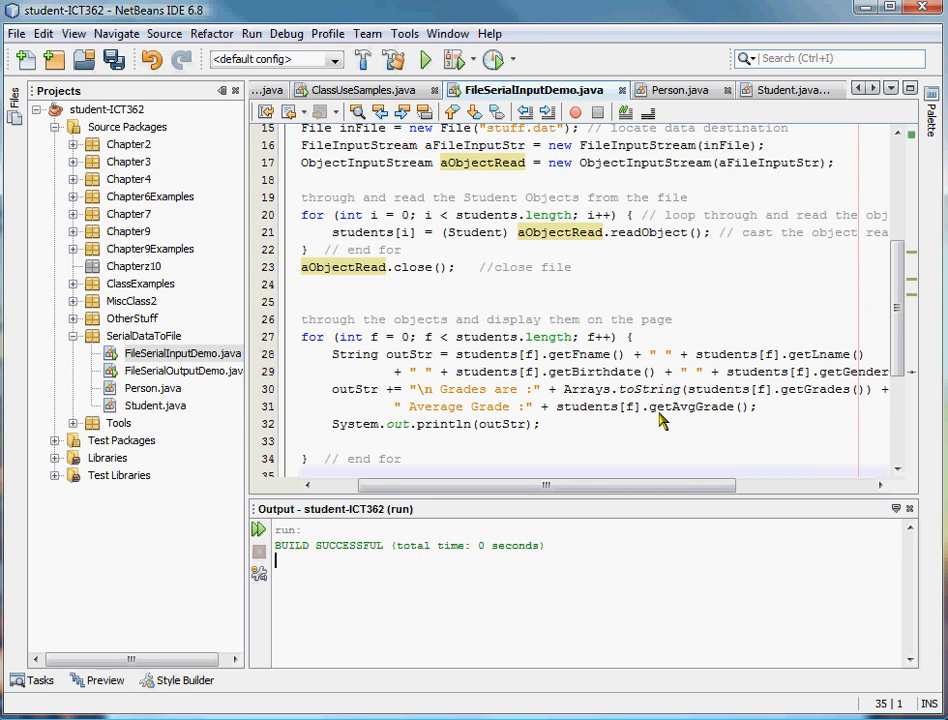
mouse_move(710, 412)
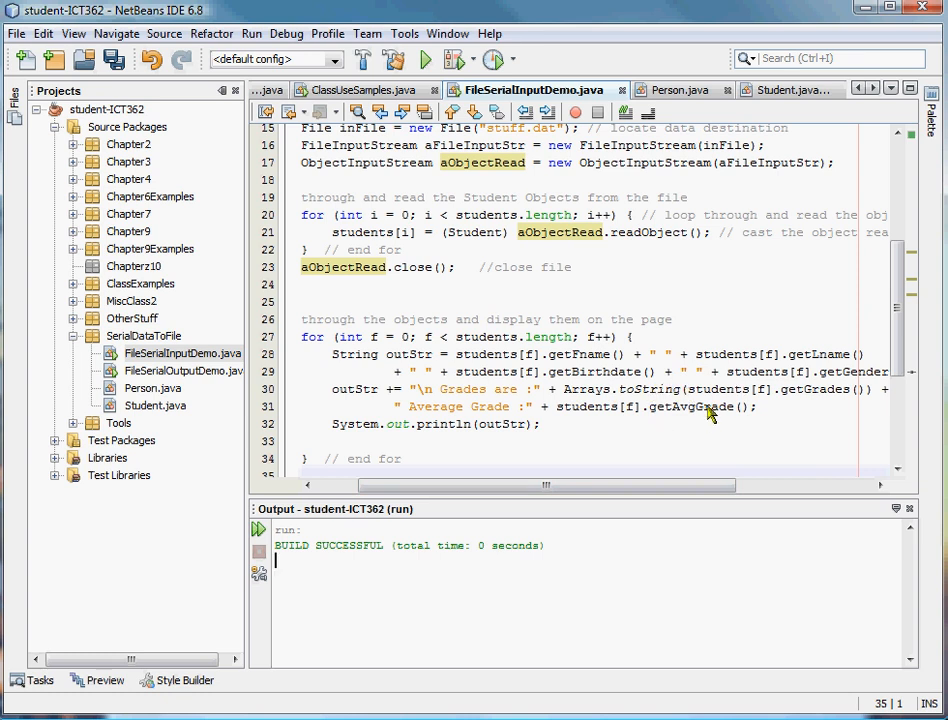
mouse_move(708, 412)
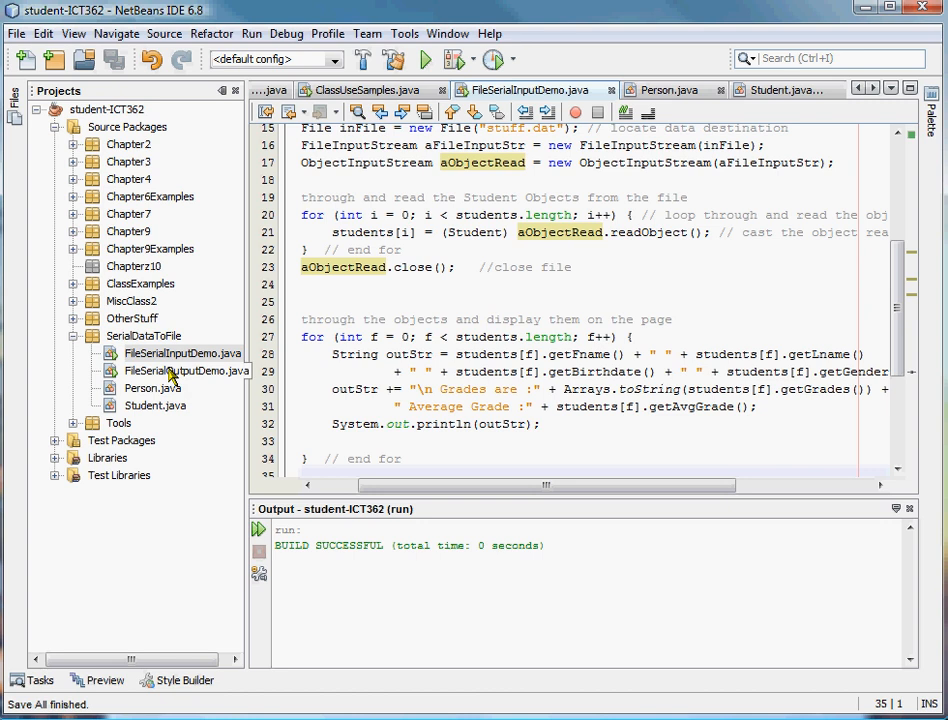
Run FileSerialInputDemo.java, printing Bob Barker, Jill Garcia and Betty Boop with grades and 18.66 averages.
right_click(184, 352)
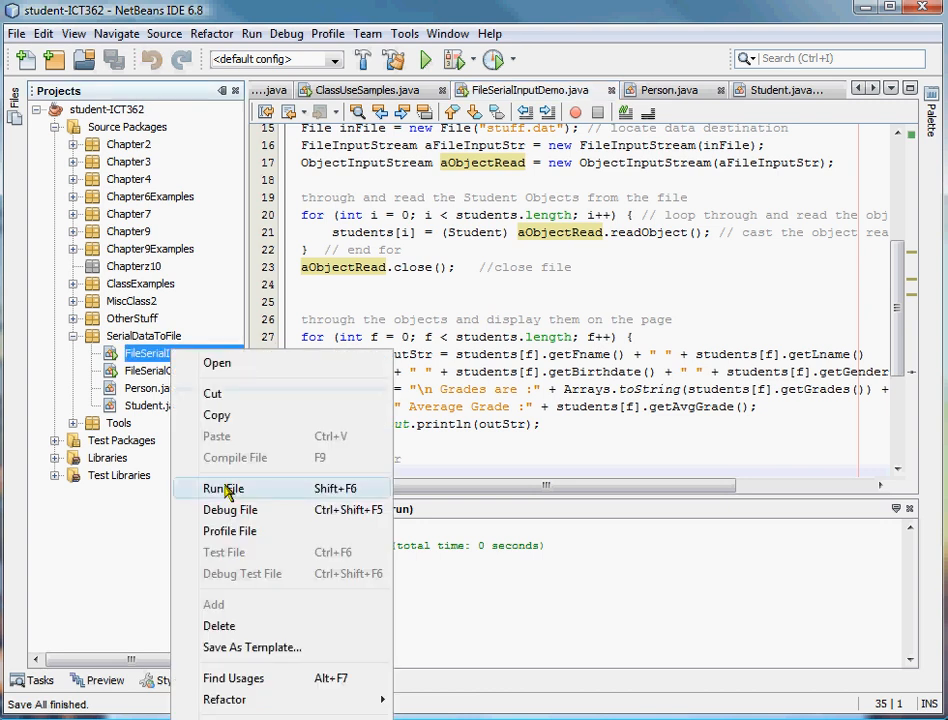
click(220, 488)
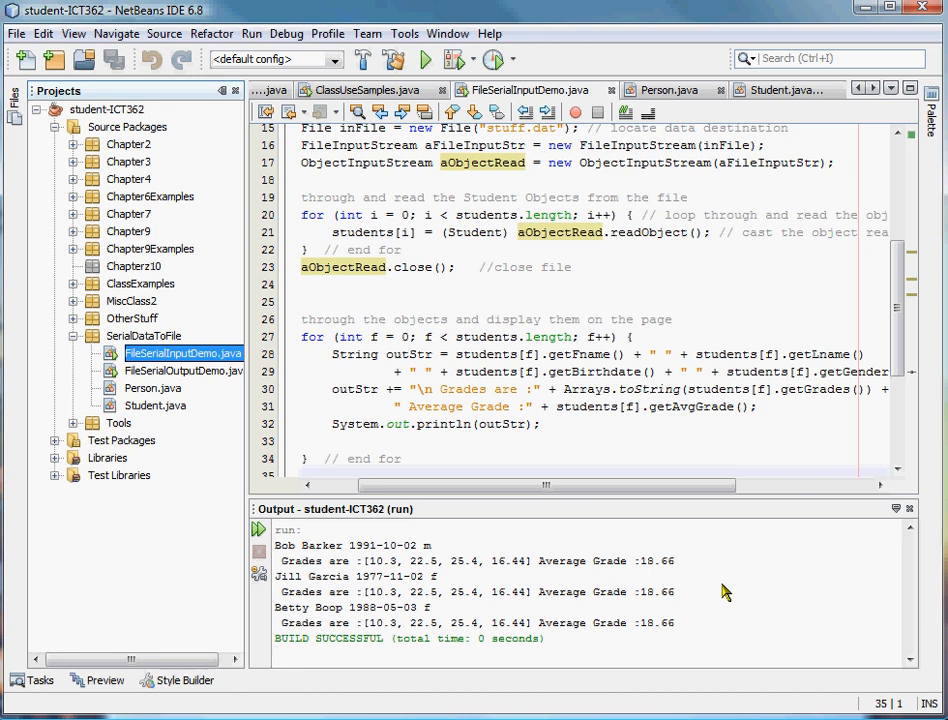
mouse_move(834, 452)
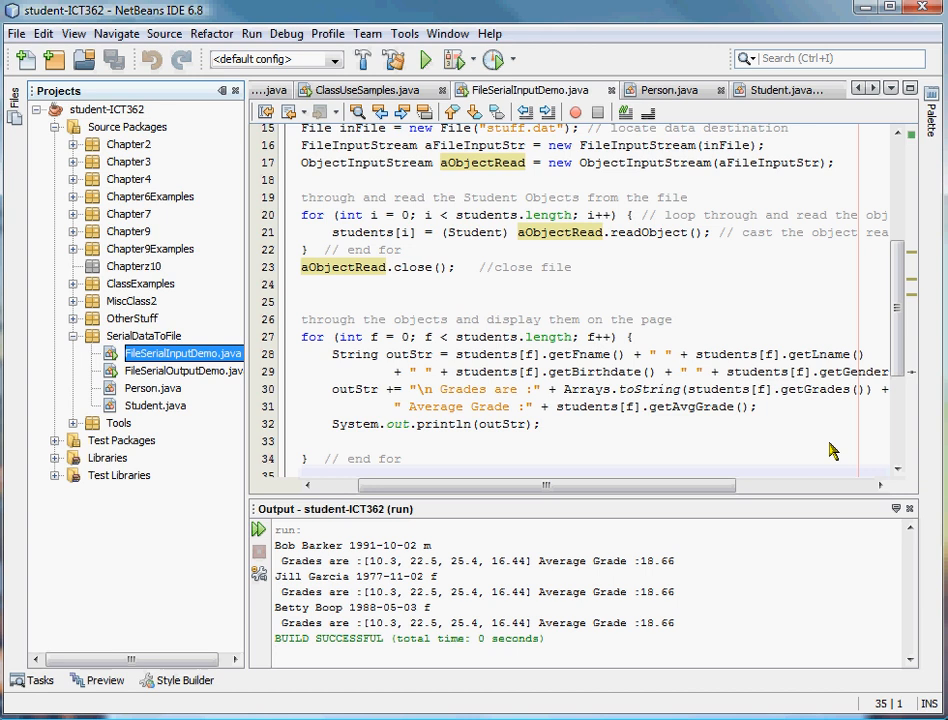
mouse_move(676, 458)
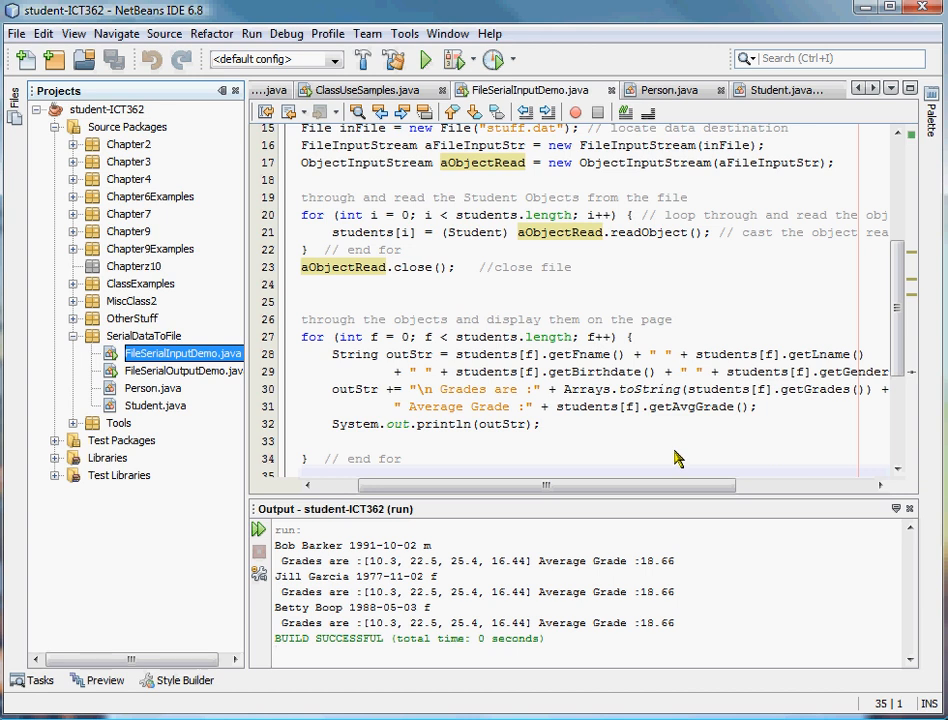
mouse_move(848, 600)
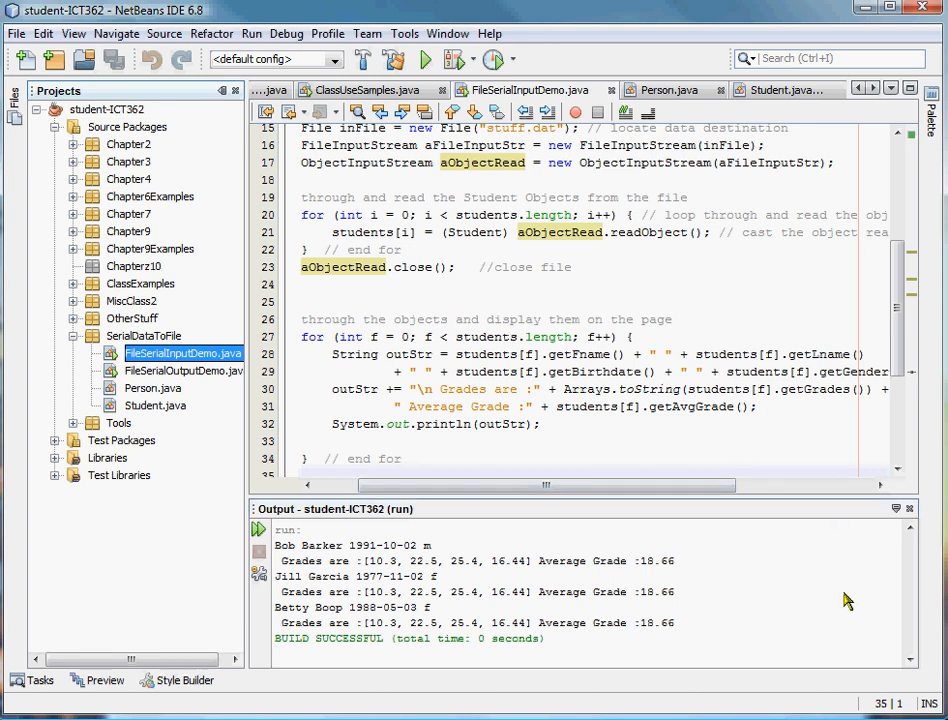